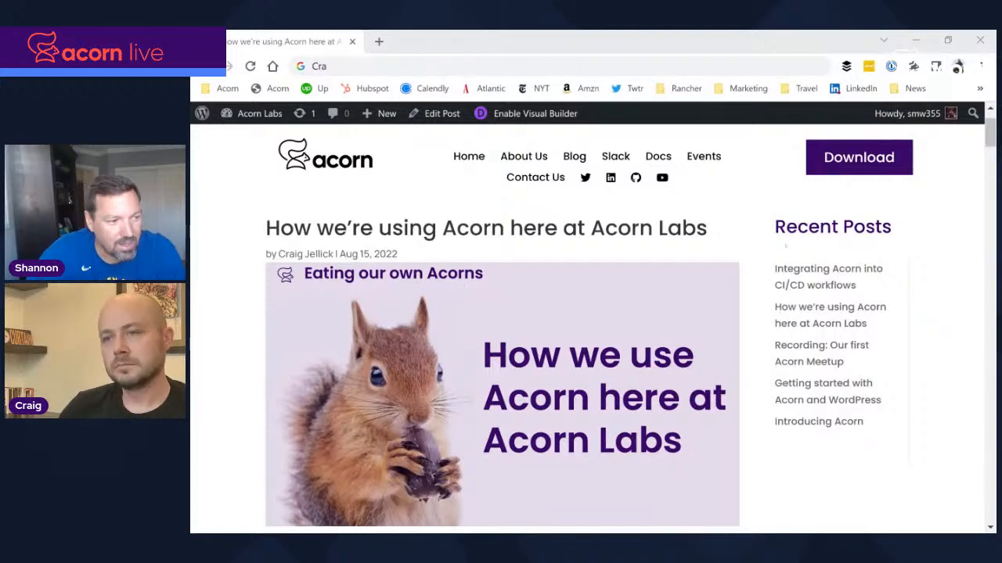
Step: Scroll further down the 'How we're using Acorn here at Acorn Labs' blog post
{"action": "scroll", "scroll_direction": "down", "scroll_amount": 3}
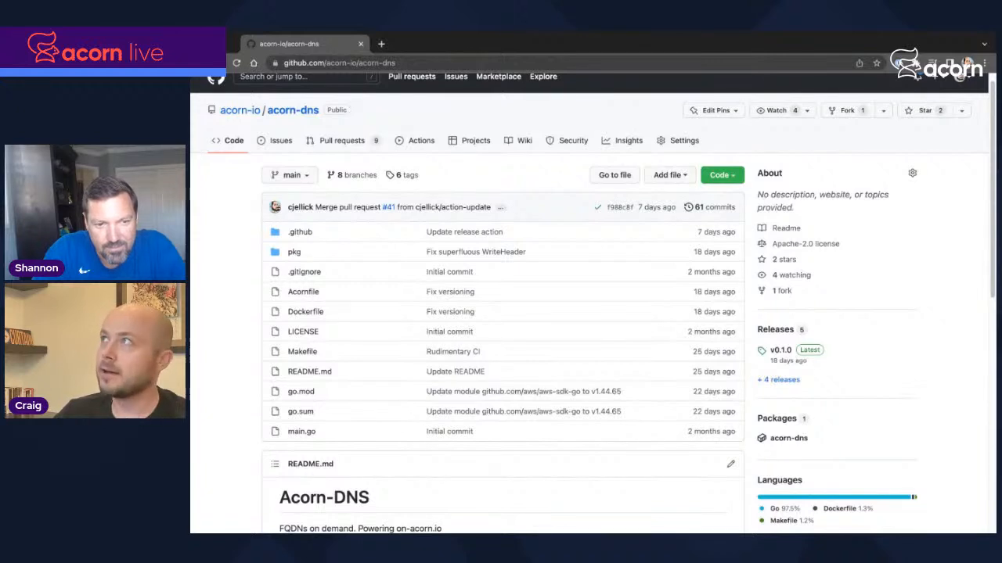
Step: Open the Acornfile from the acorn-dns repository's file list
{"action": "scroll", "scroll_direction": "down", "scroll_amount": 3}
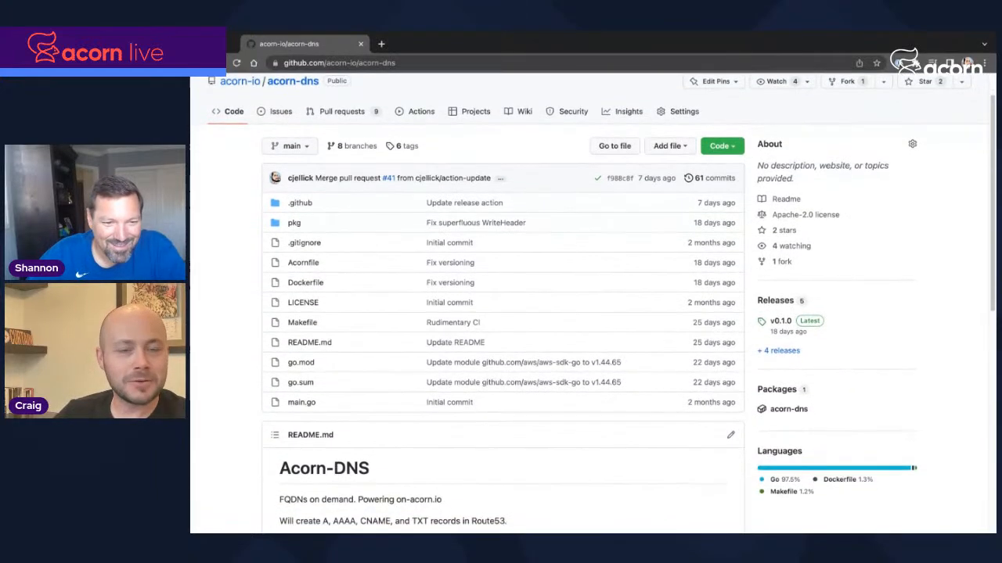
{"action": "scroll", "scroll_direction": "down", "scroll_amount": 3}
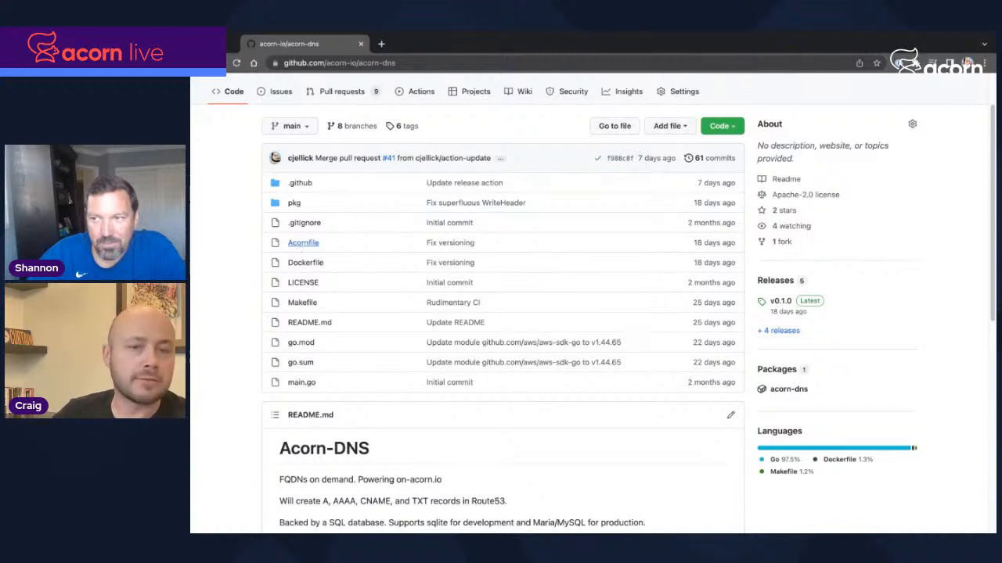
{"action": "left_click", "coordinate": [304, 243]}
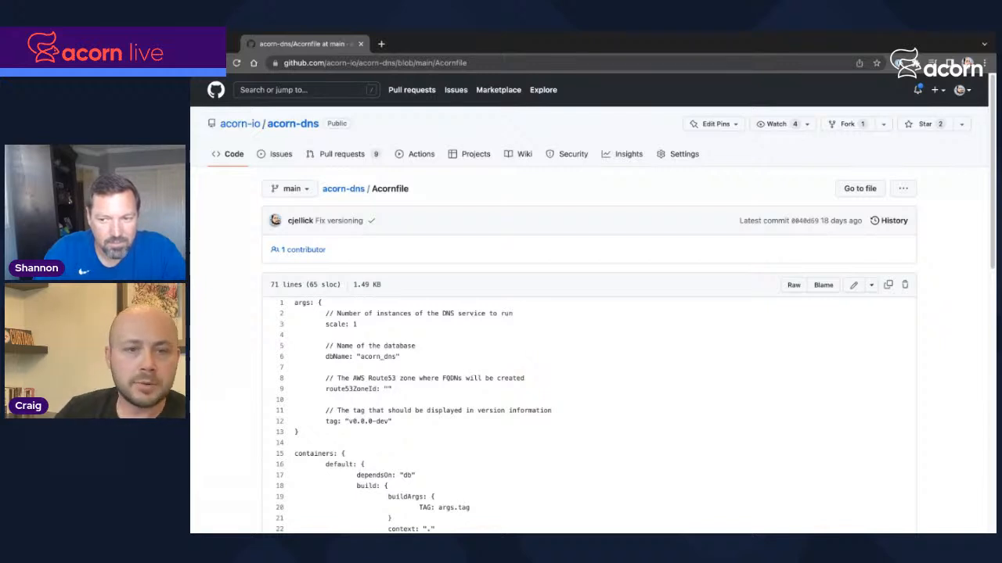
Step: Scroll through the Acornfile to the default container's environment settings and the mariadb db container
{"action": "scroll", "scroll_direction": "down", "scroll_amount": 3}
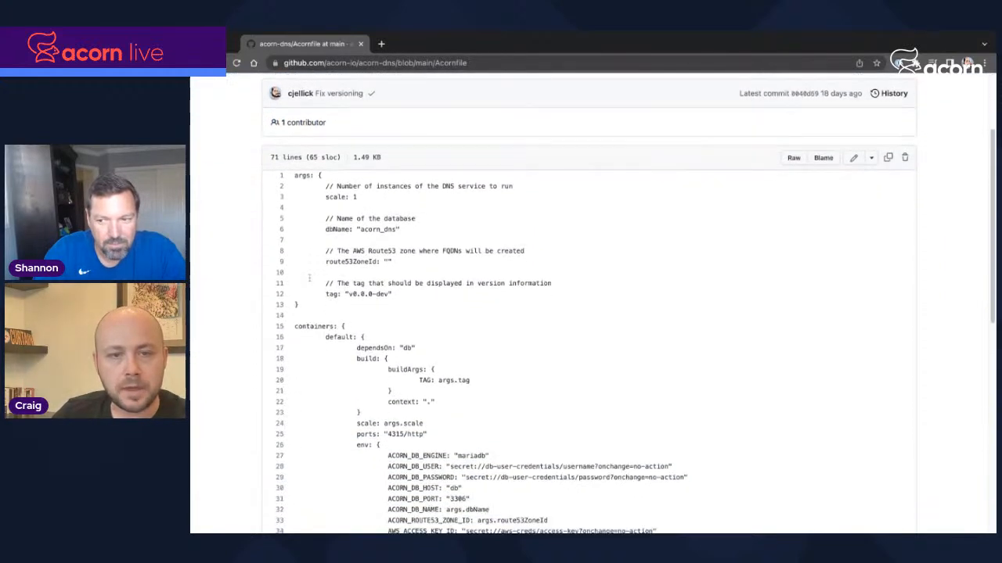
{"action": "scroll", "scroll_direction": "down", "scroll_amount": 3}
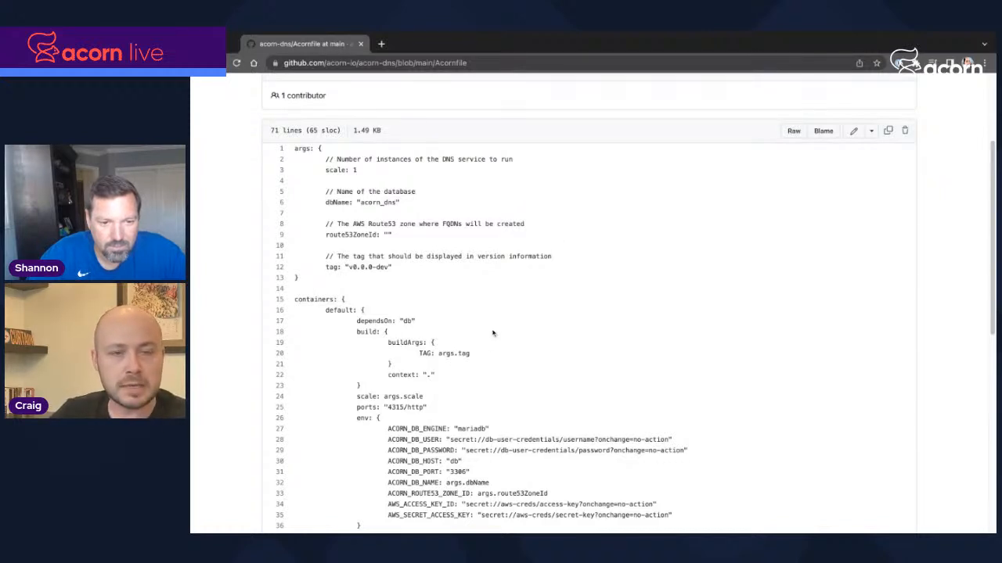
{"action": "mouse_move", "coordinate": [544, 316]}
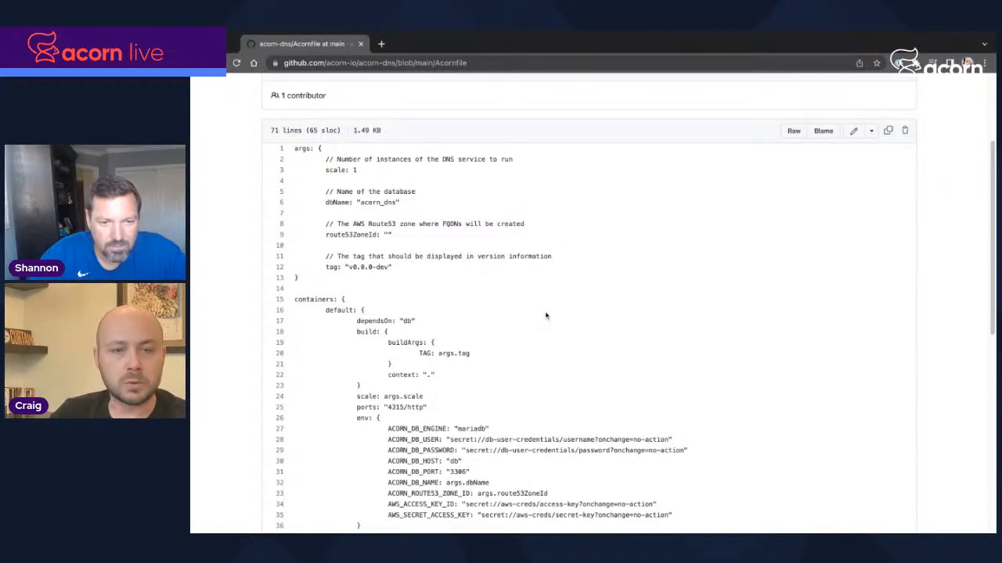
{"action": "scroll", "scroll_direction": "down", "scroll_amount": 3}
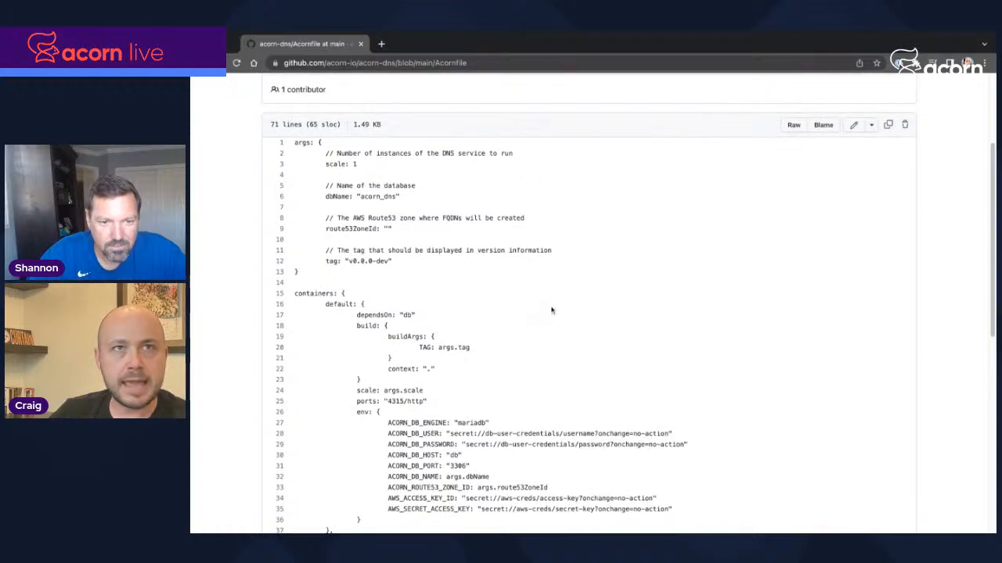
{"action": "mouse_move", "coordinate": [601, 300]}
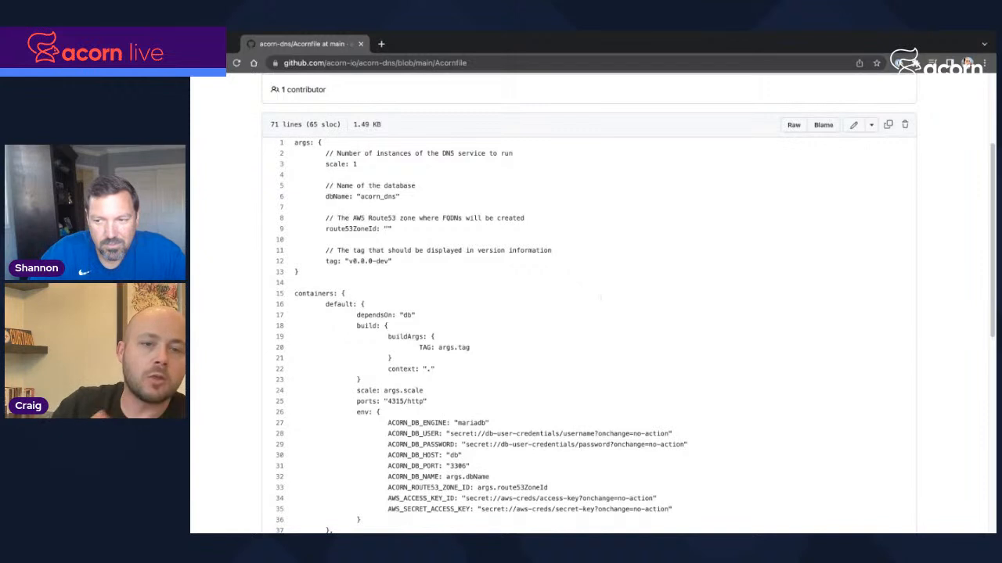
{"action": "scroll", "scroll_direction": "down", "scroll_amount": 3}
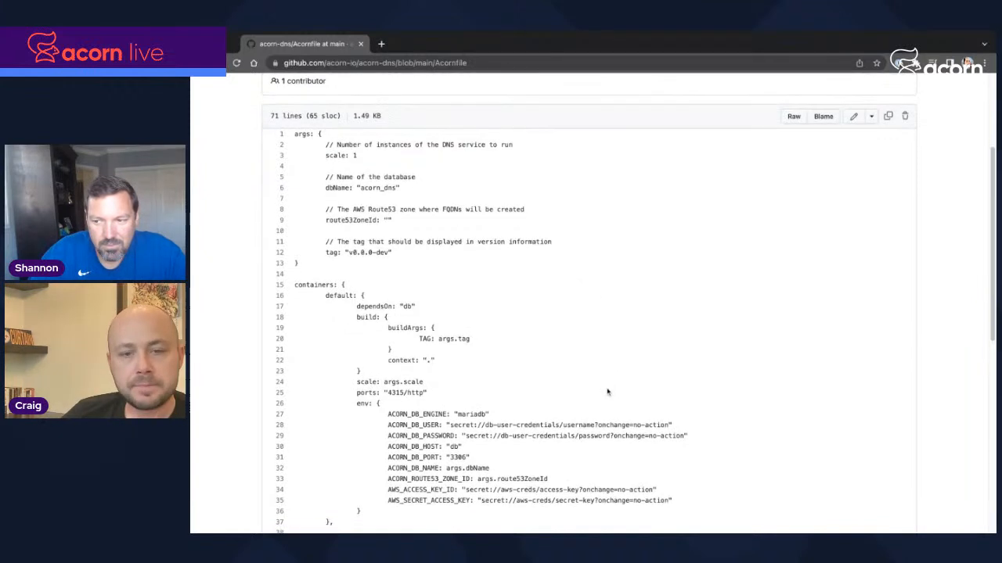
{"action": "scroll", "scroll_direction": "down", "scroll_amount": 3}
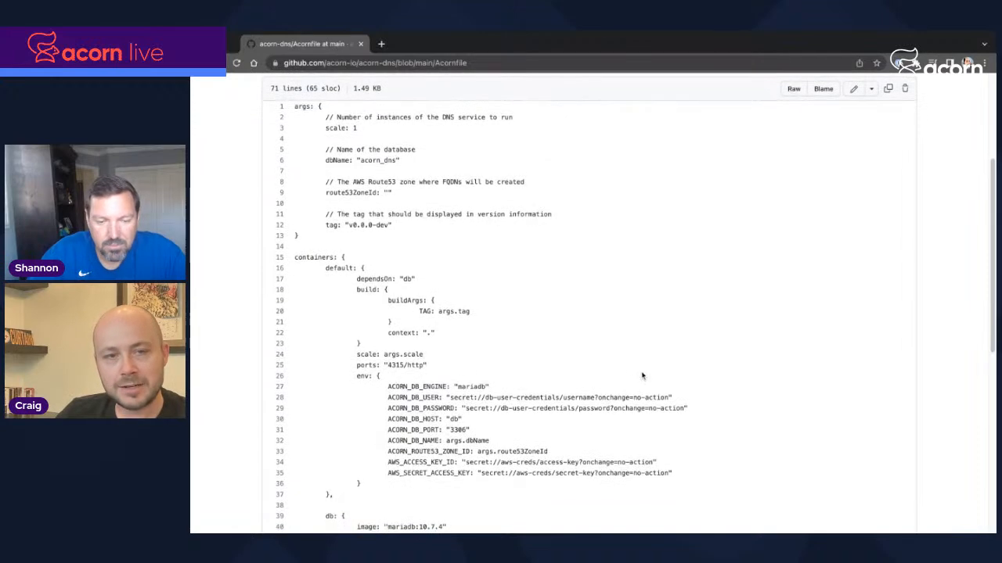
{"action": "scroll", "scroll_direction": "down", "scroll_amount": 3}
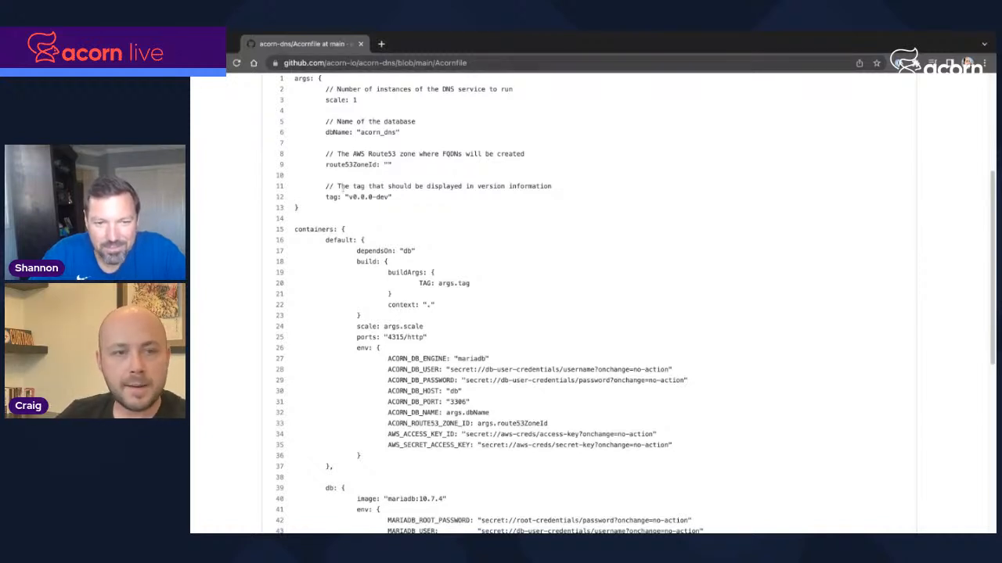
{"action": "scroll", "scroll_direction": "down", "scroll_amount": 3}
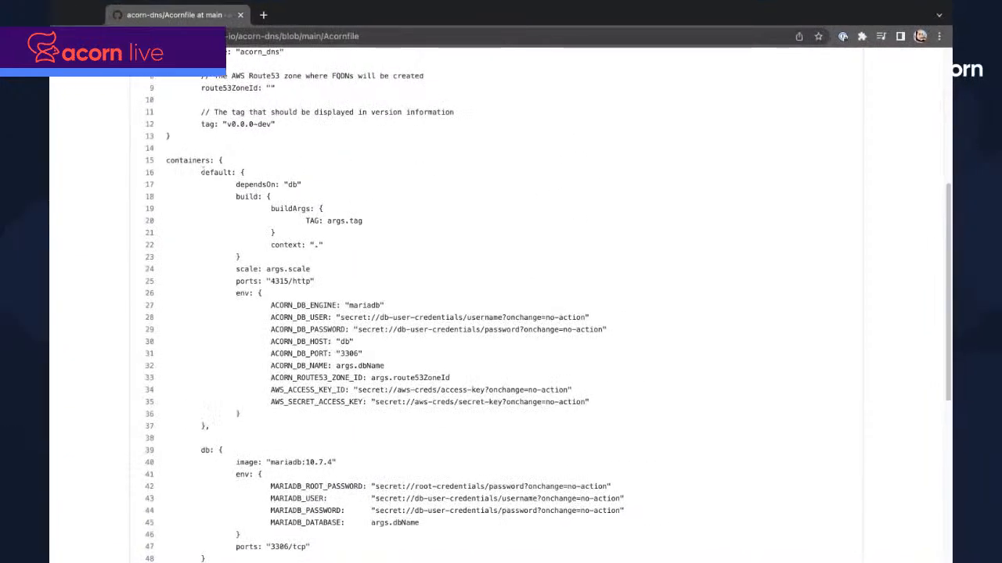
{"action": "double_click", "coordinate": [214, 172]}
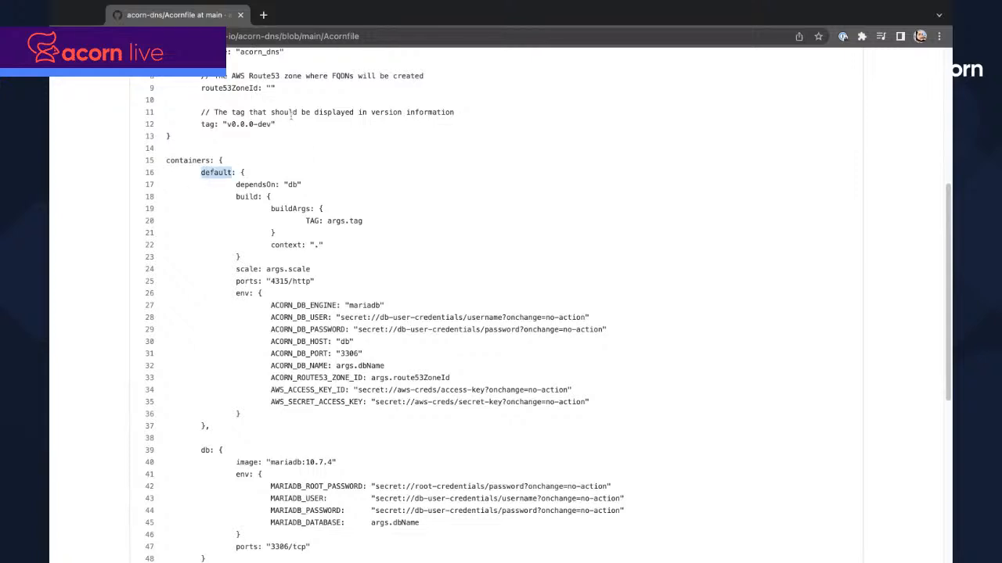
{"action": "mouse_move", "coordinate": [417, 275]}
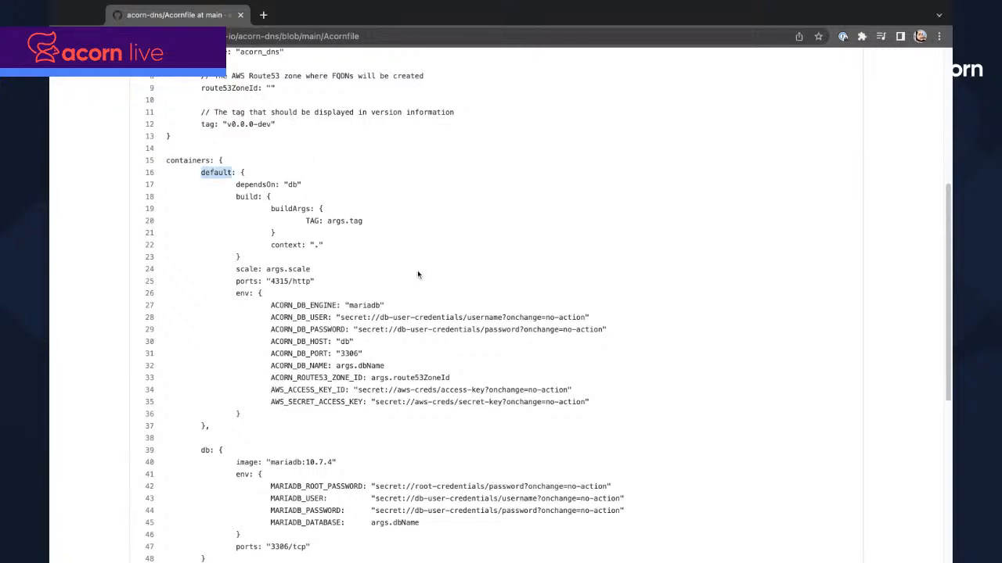
{"action": "scroll", "scroll_direction": "down", "scroll_amount": 3}
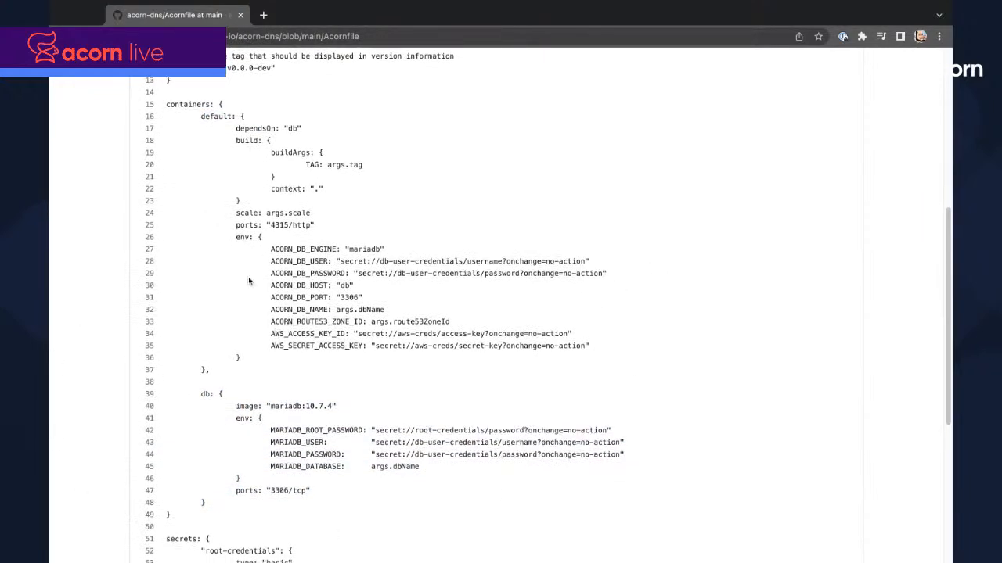
{"action": "scroll", "scroll_direction": "down", "scroll_amount": 3}
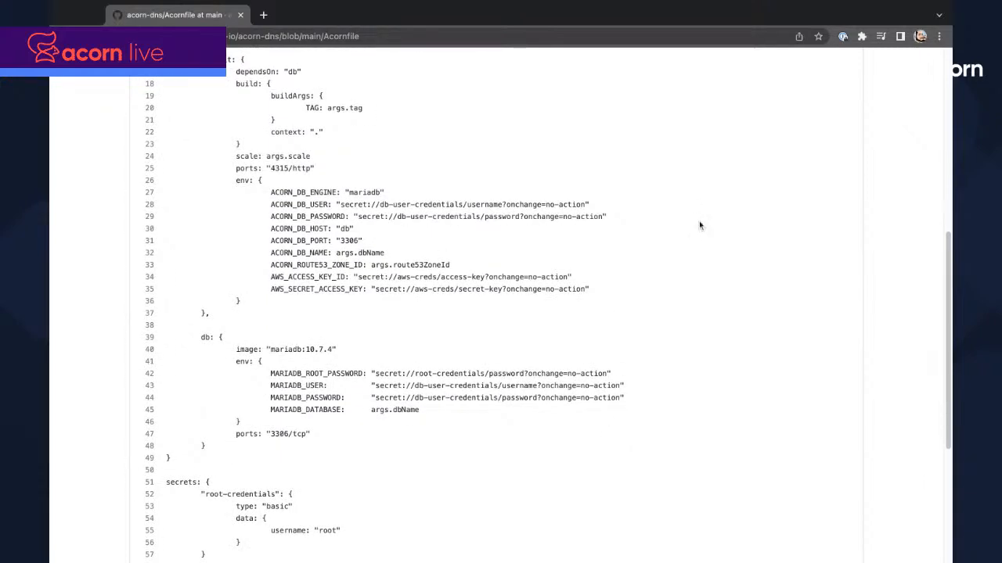
{"action": "mouse_move", "coordinate": [560, 170]}
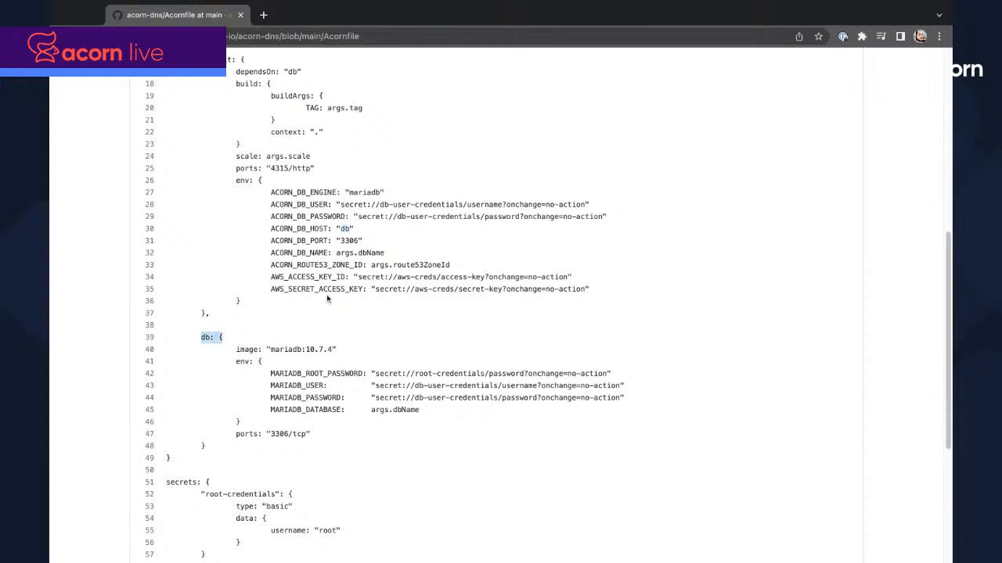
{"action": "mouse_move", "coordinate": [482, 313]}
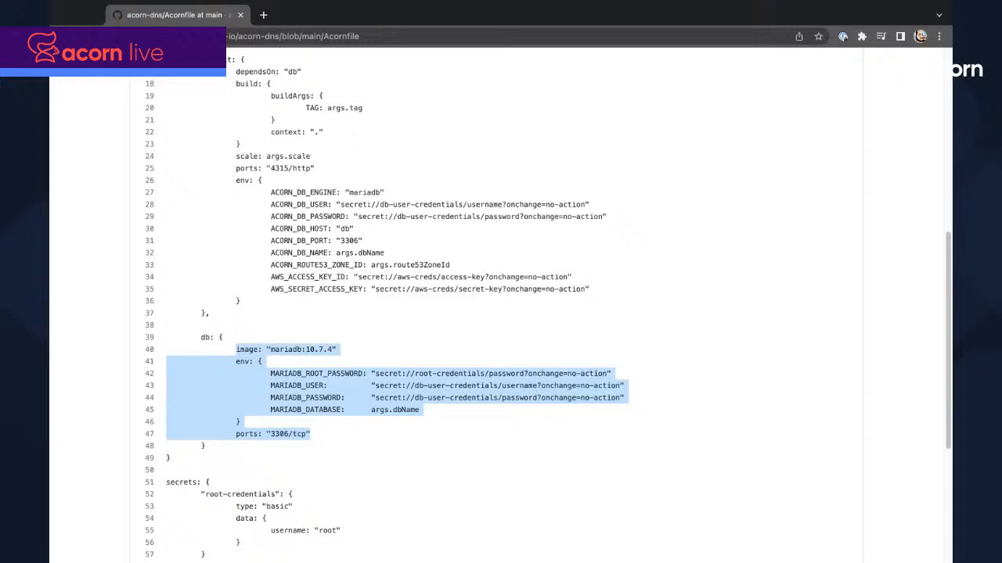
{"action": "left_click", "coordinate": [466, 307]}
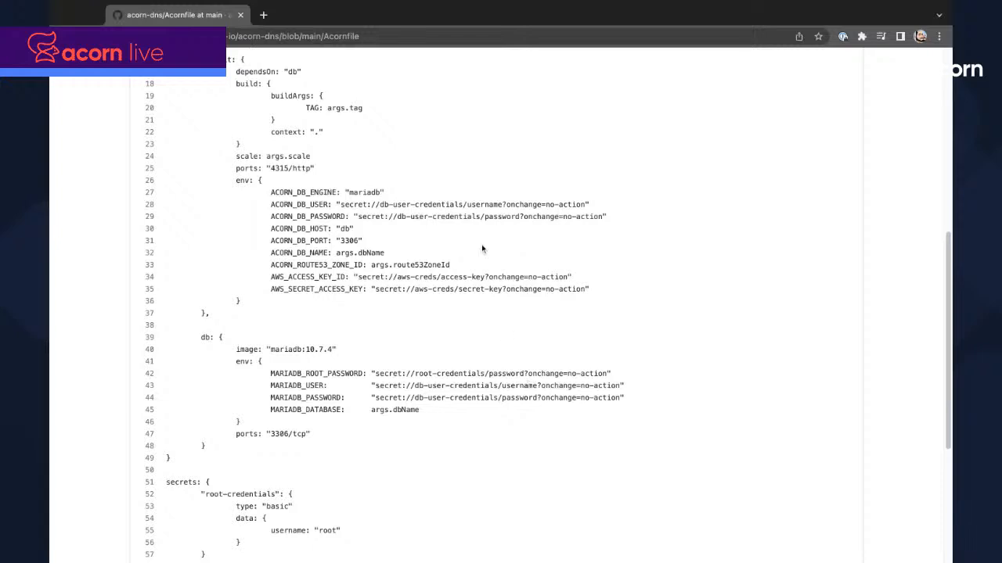
{"action": "mouse_move", "coordinate": [194, 415]}
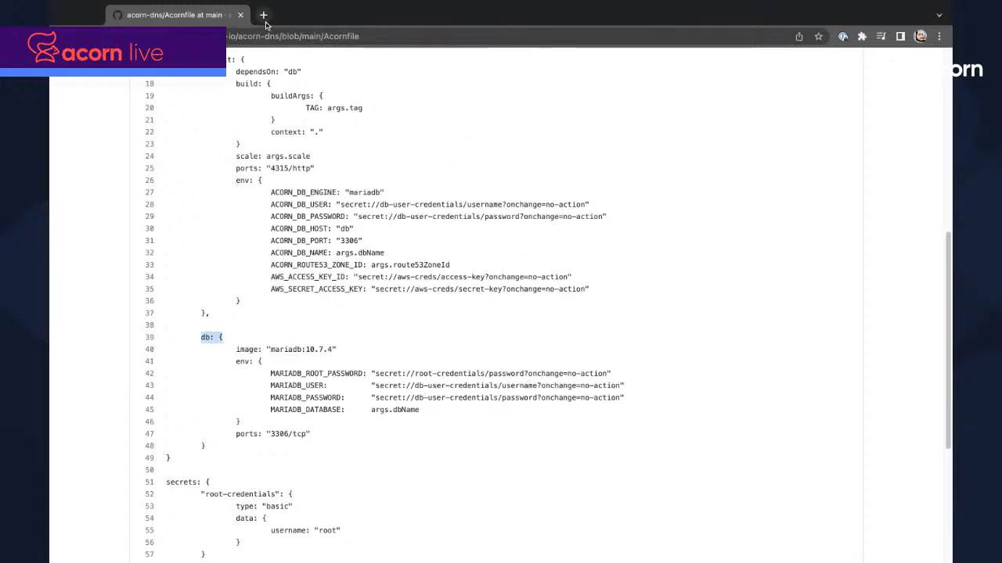
Step: Bring up the Acorn Labs blog homepage in a second tab
{"action": "left_click", "coordinate": [263, 14]}
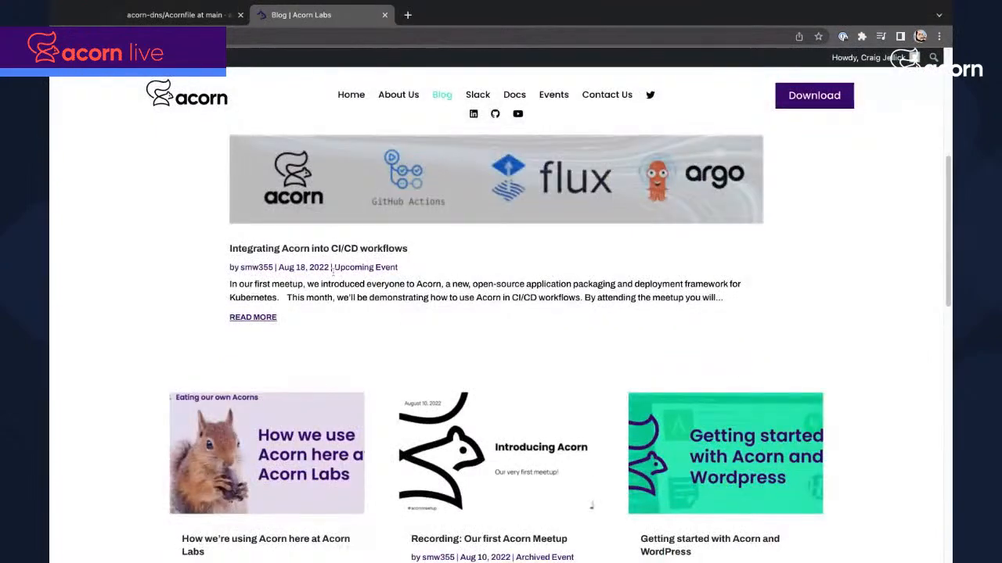
Step: Open the 'How we're using Acorn here at Acorn Labs' post and reach its production deployment commands
{"action": "left_click", "coordinate": [266, 452]}
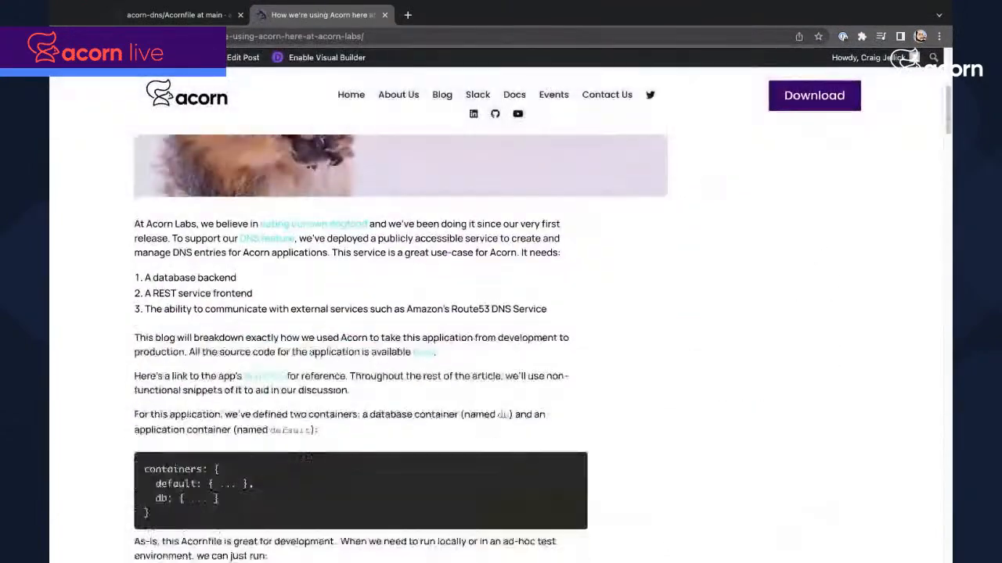
{"action": "scroll", "scroll_direction": "down", "scroll_amount": 3}
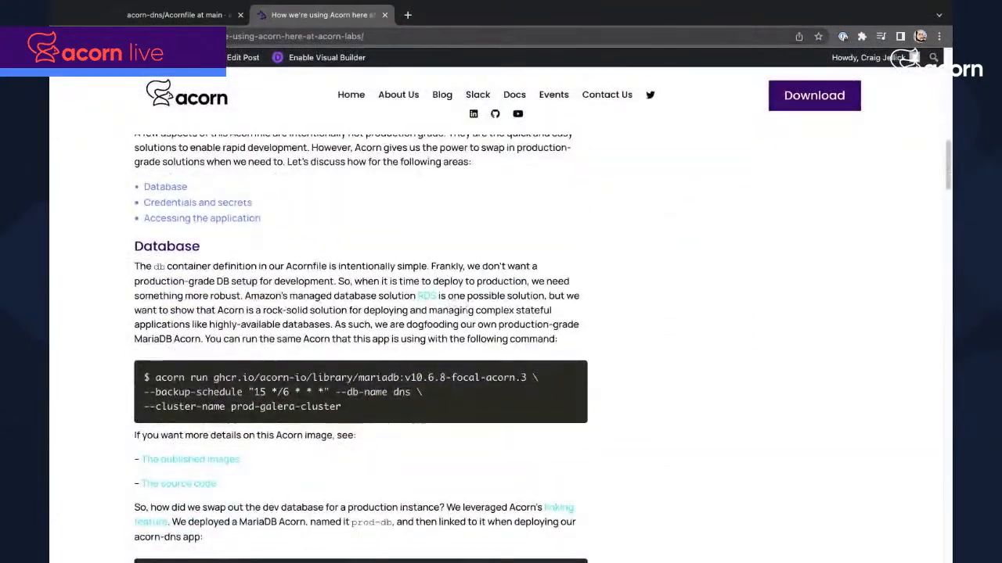
{"action": "scroll", "scroll_direction": "down", "scroll_amount": 3}
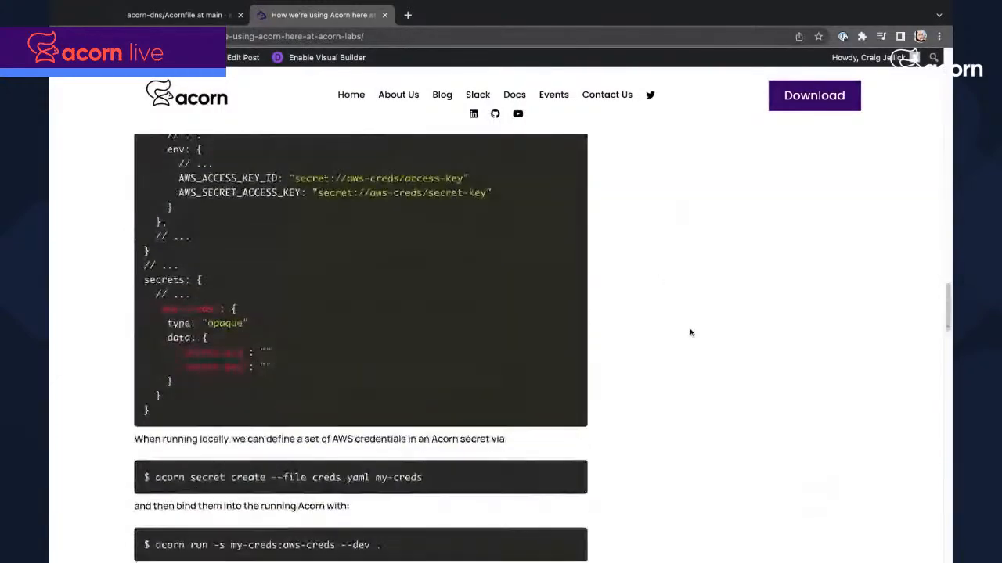
{"action": "scroll", "scroll_direction": "down", "scroll_amount": 3}
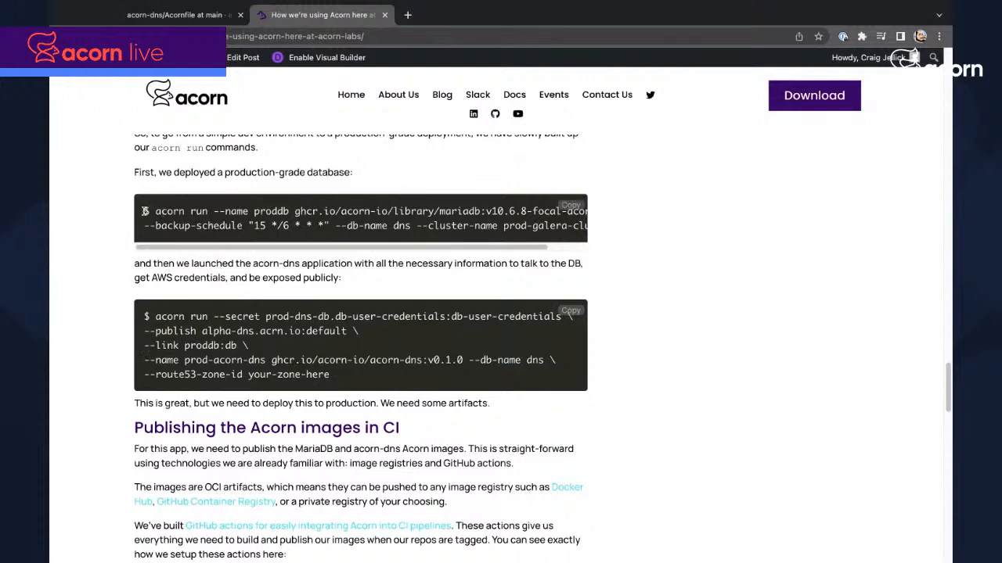
Step: Highlight the production database acorn run command, then return to the acorn-dns repository on GitHub
{"action": "left_click_drag", "start_coordinate": [155, 209], "coordinate": [576, 225]}
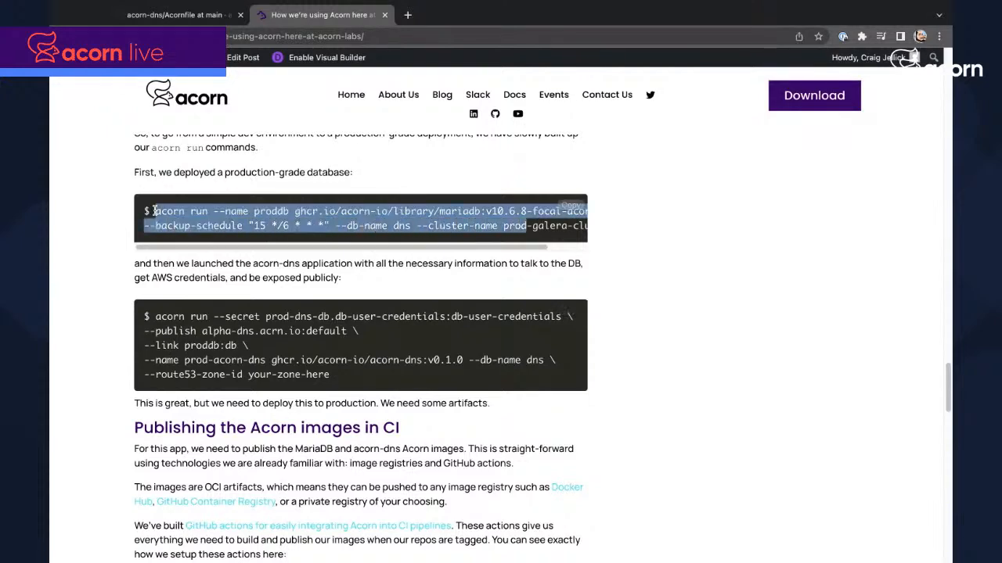
{"action": "scroll", "scroll_direction": "right", "scroll_amount": 3}
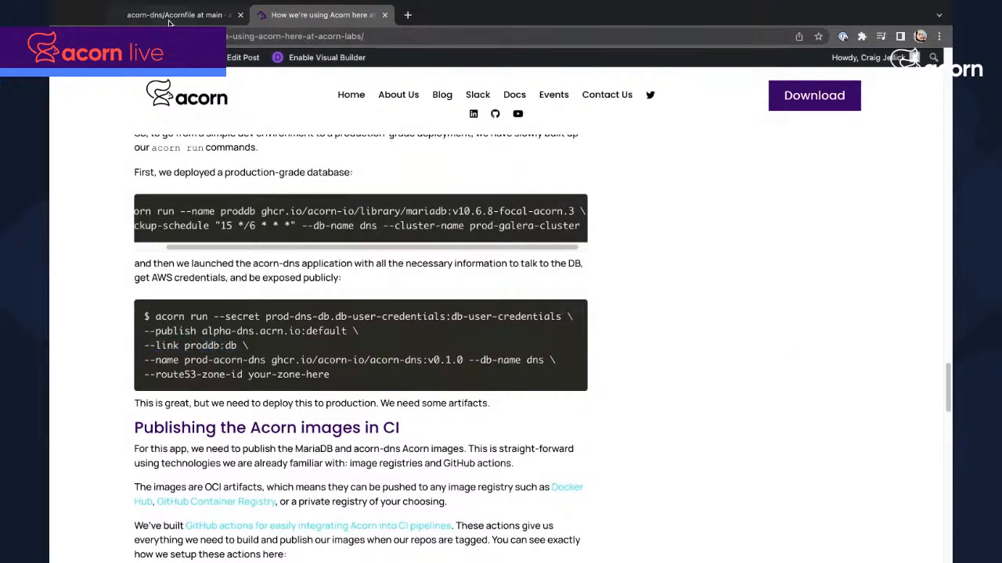
{"action": "left_click", "coordinate": [174, 14]}
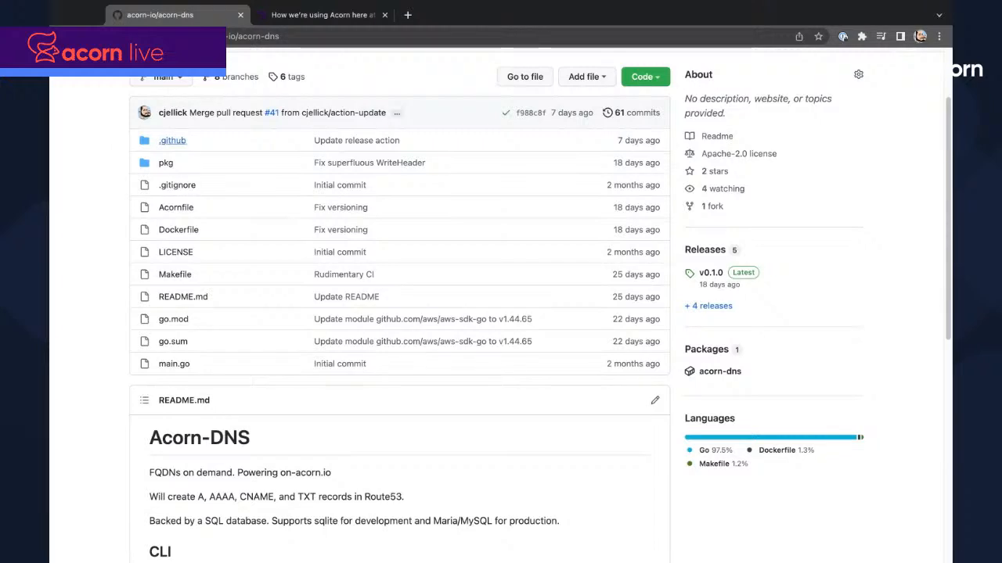
Step: Navigate through .github/workflows to the release.yaml workflow file
{"action": "left_click", "coordinate": [172, 140]}
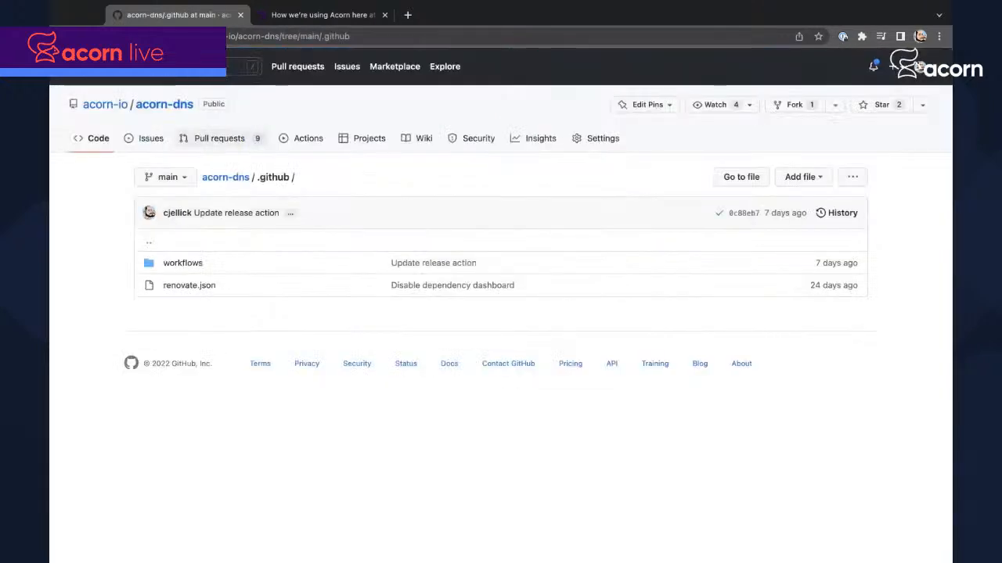
{"action": "mouse_move", "coordinate": [78, 230]}
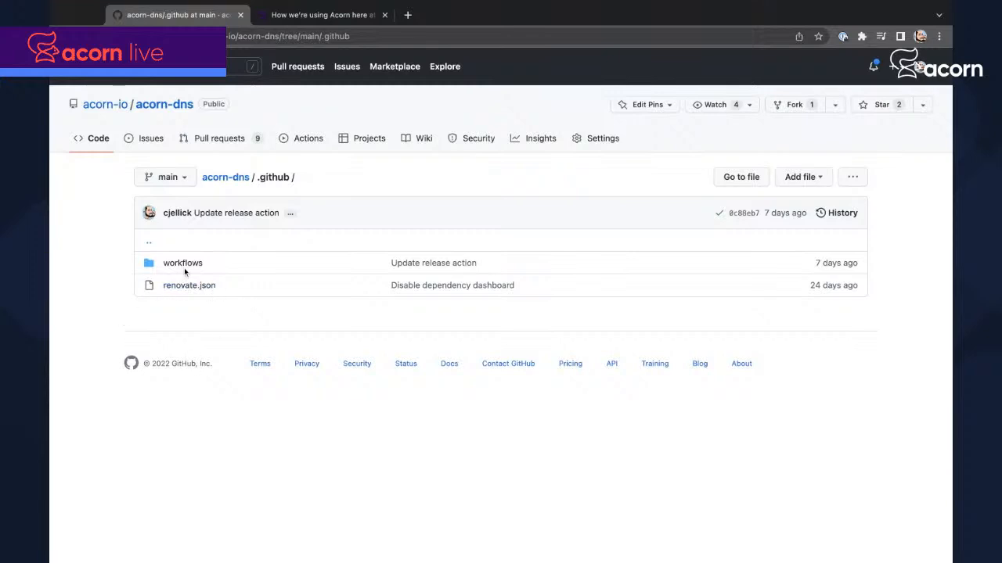
{"action": "left_click", "coordinate": [182, 263]}
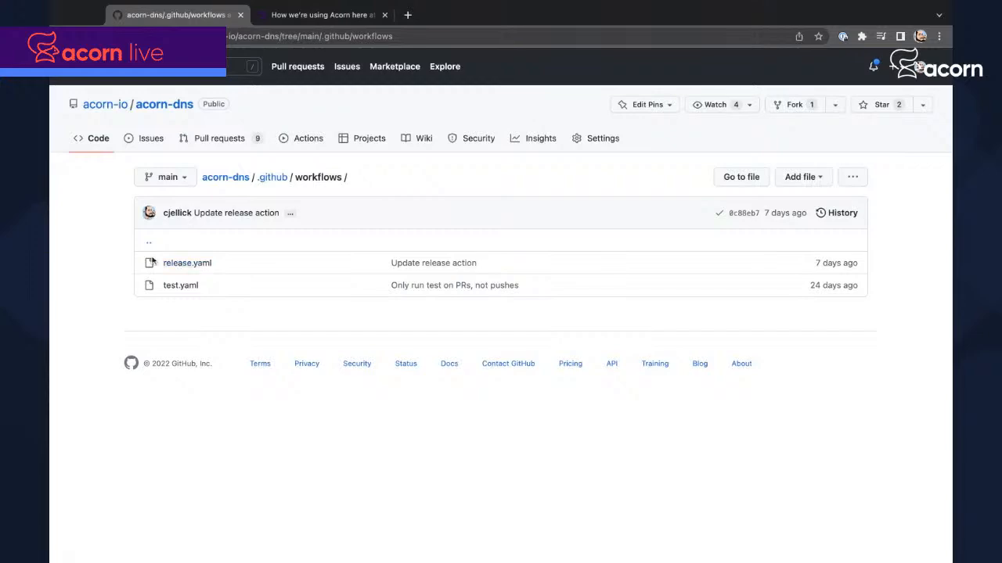
{"action": "left_click", "coordinate": [188, 263]}
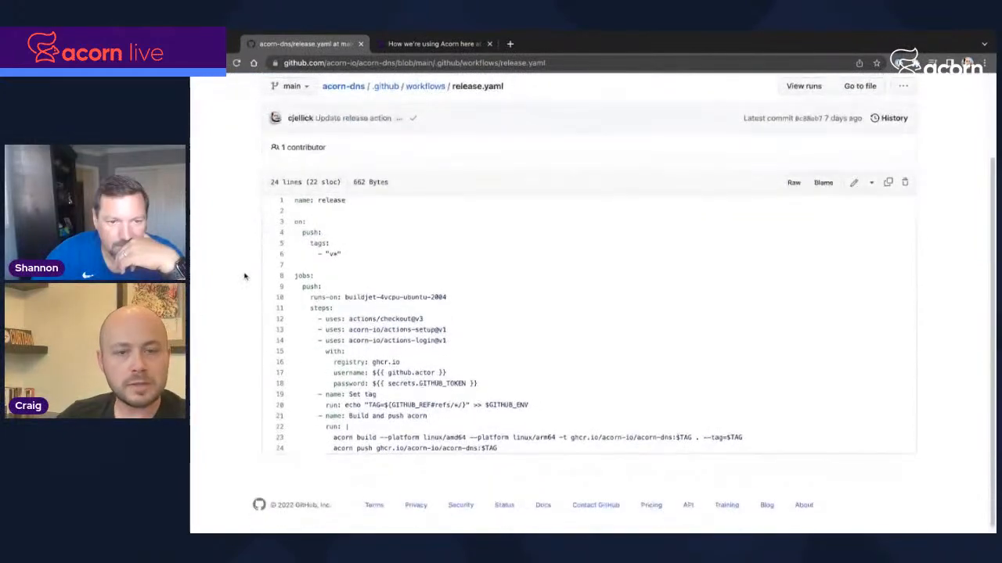
{"action": "scroll", "scroll_direction": "down", "scroll_amount": 3}
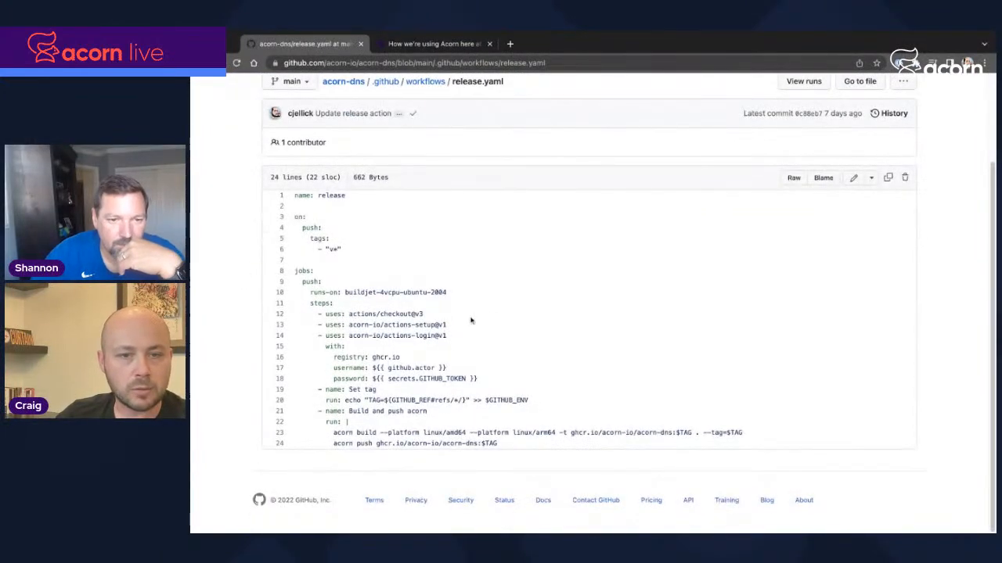
{"action": "left_click_drag", "start_coordinate": [321, 313], "coordinate": [446, 335]}
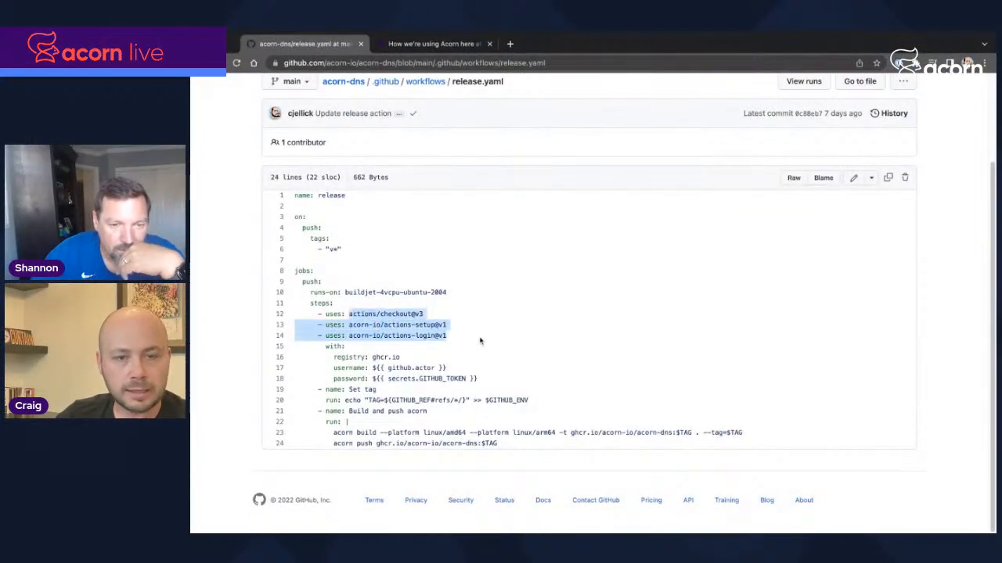
{"action": "mouse_move", "coordinate": [479, 213]}
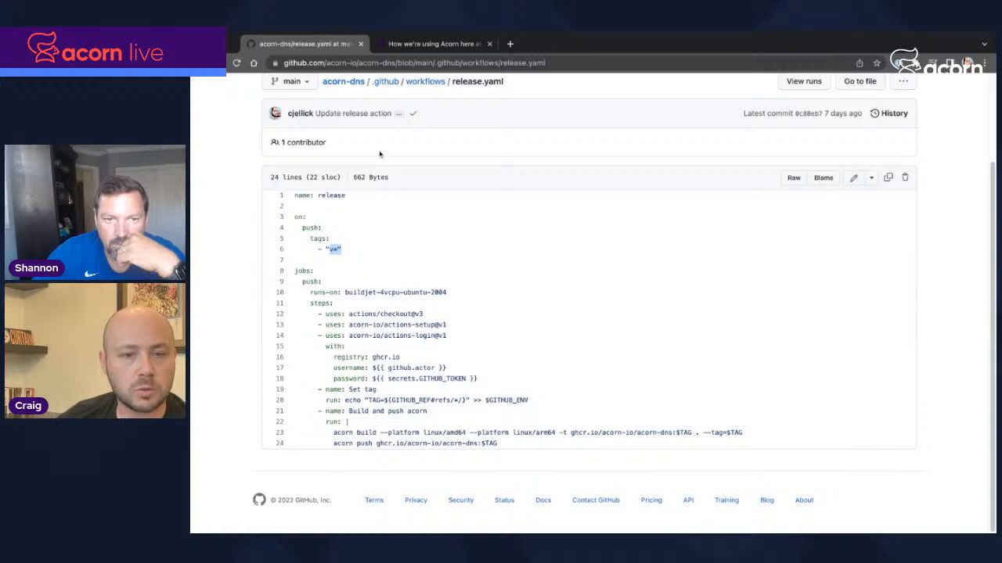
{"action": "mouse_move", "coordinate": [520, 366]}
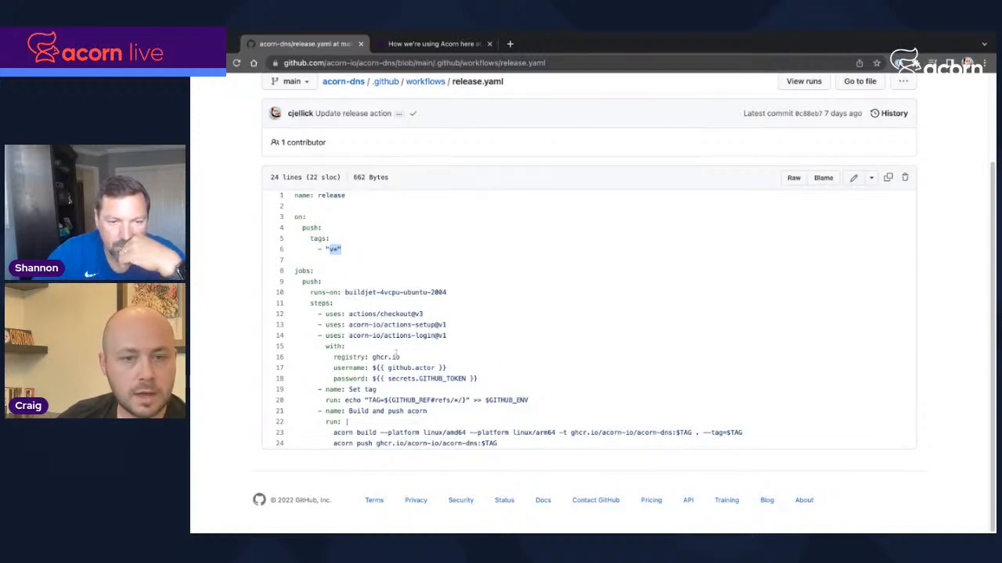
{"action": "double_click", "coordinate": [385, 357]}
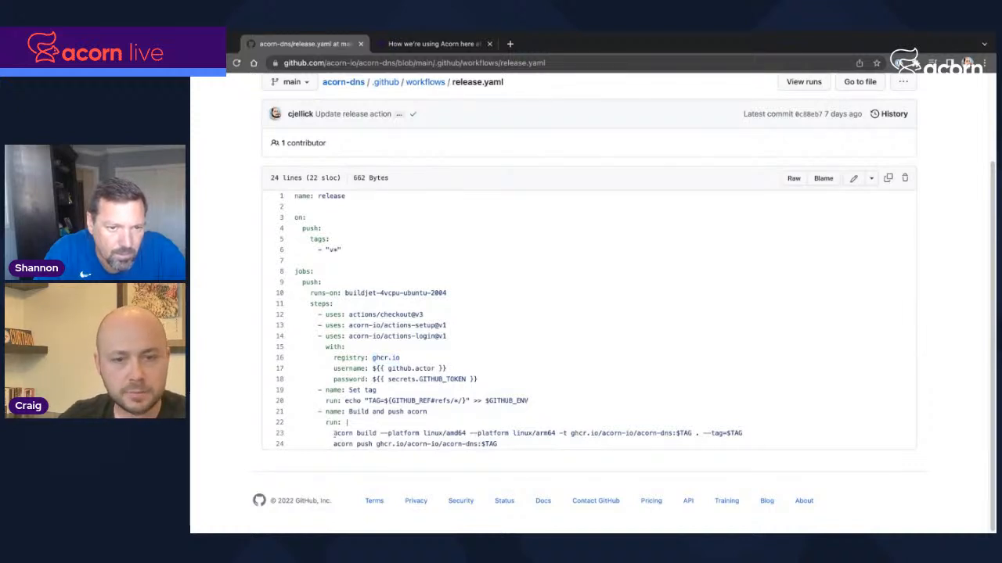
{"action": "left_click_drag", "start_coordinate": [335, 432], "coordinate": [498, 445]}
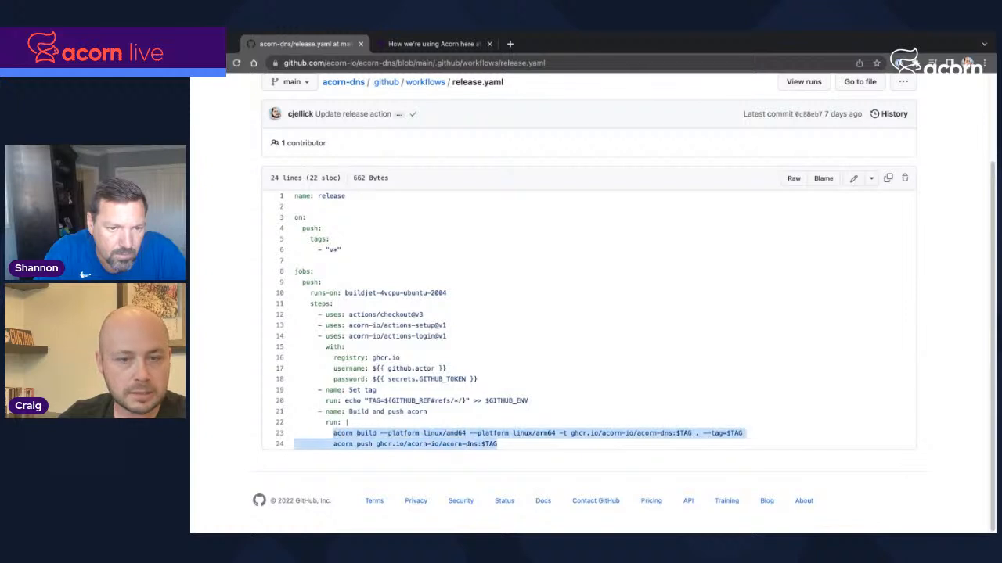
{"action": "mouse_move", "coordinate": [709, 404]}
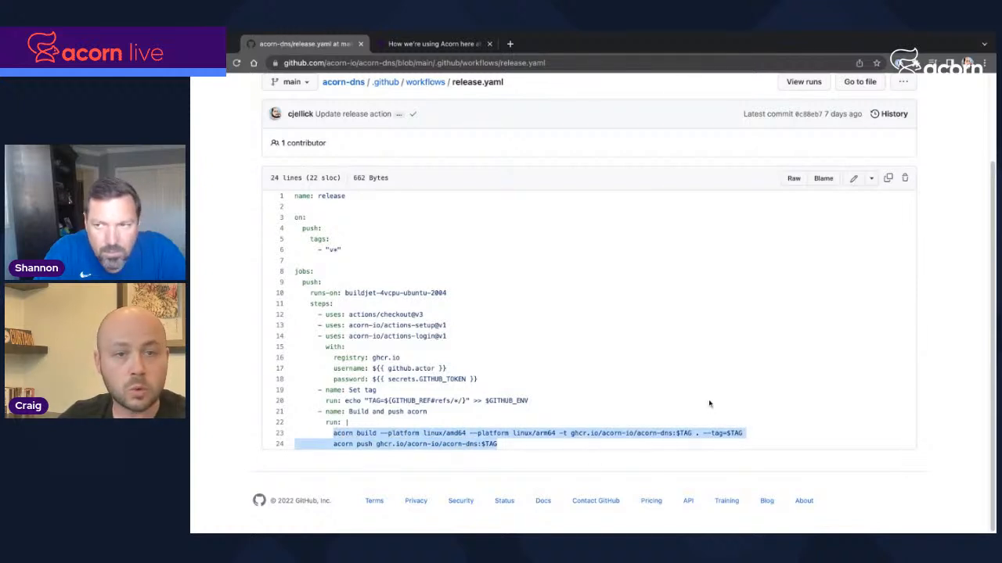
{"action": "mouse_move", "coordinate": [787, 382]}
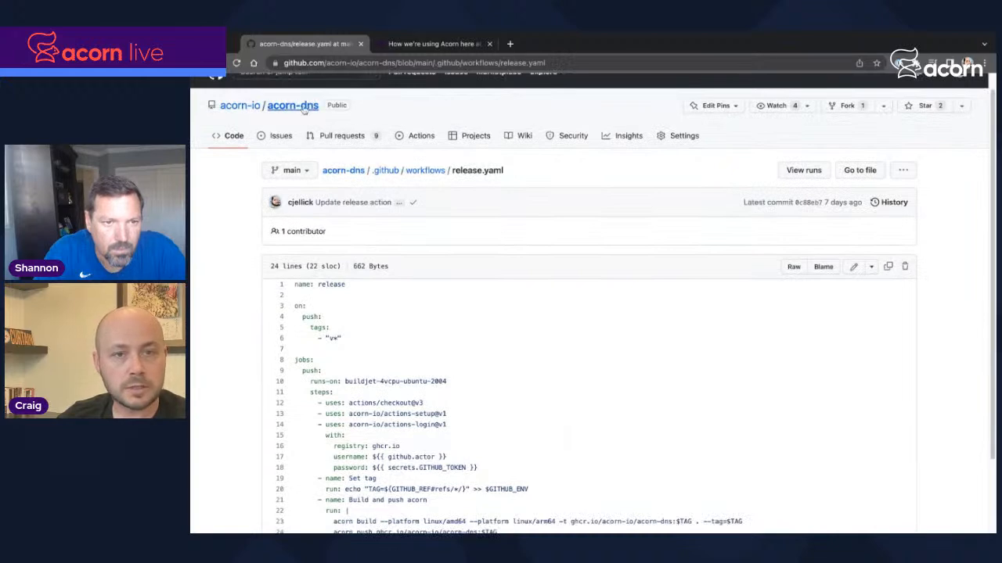
{"action": "left_click", "coordinate": [291, 105]}
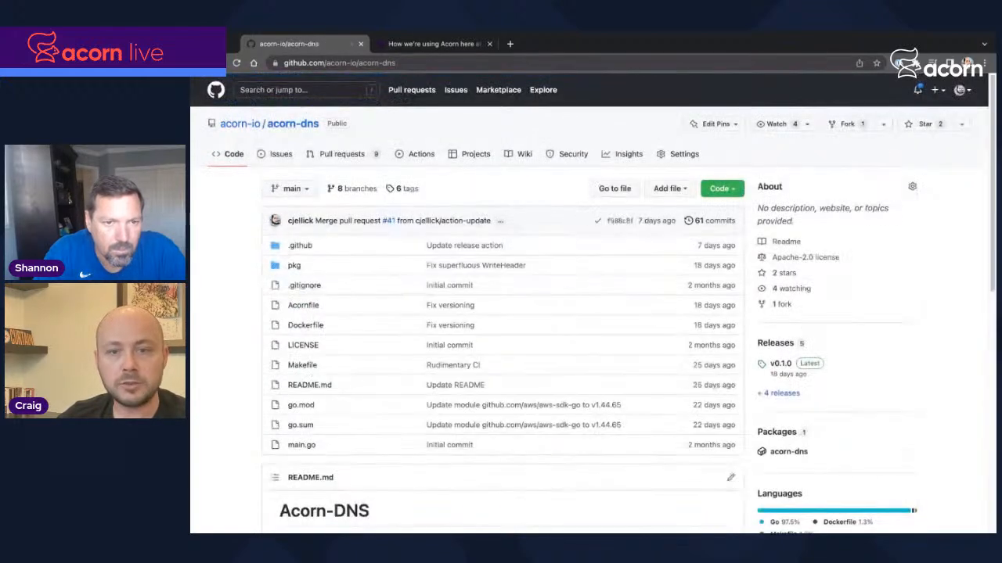
Step: Open the acorn-dns package from the Packages sidebar of the repository
{"action": "scroll", "scroll_direction": "down", "scroll_amount": 3}
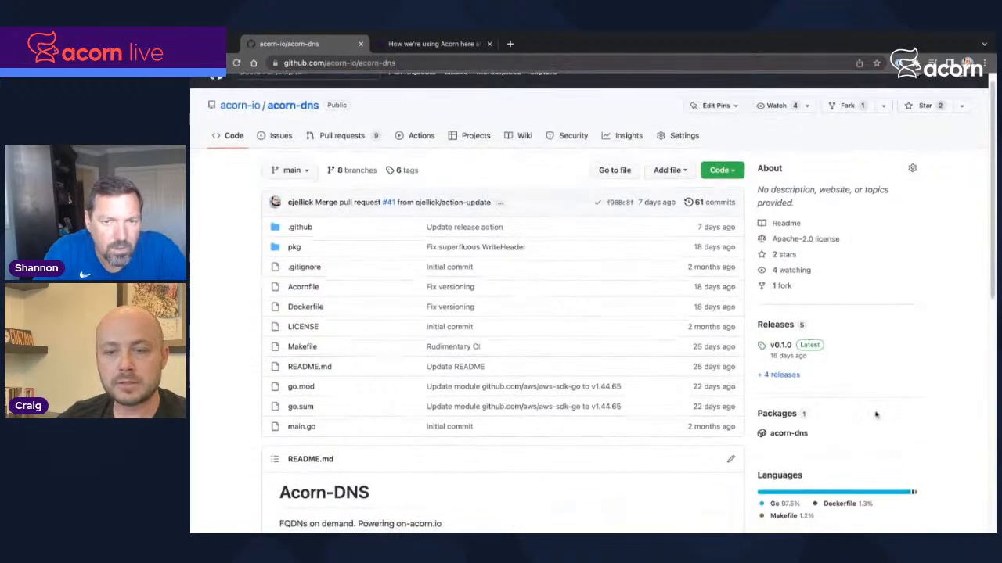
{"action": "scroll", "scroll_direction": "down", "scroll_amount": 3}
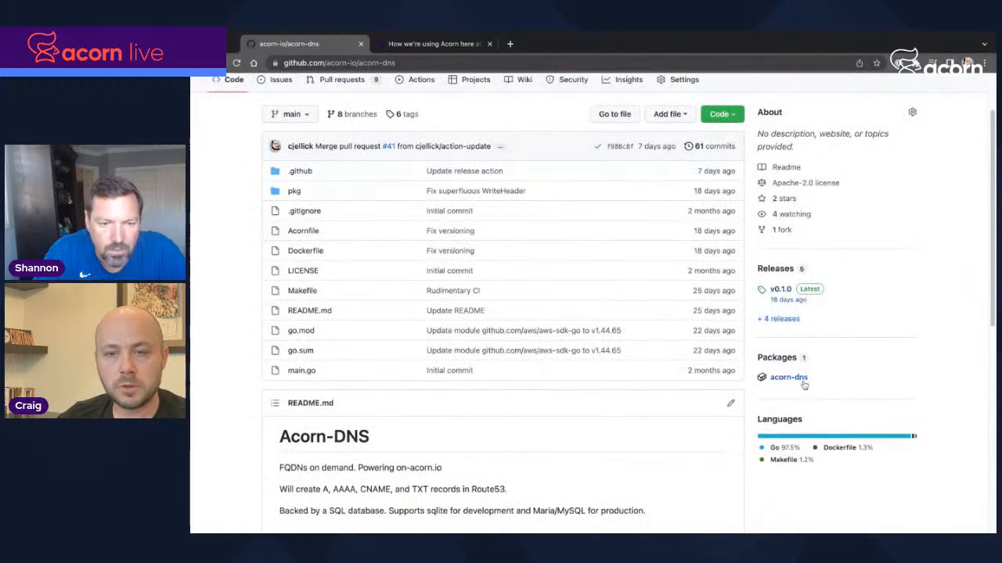
{"action": "mouse_move", "coordinate": [789, 377]}
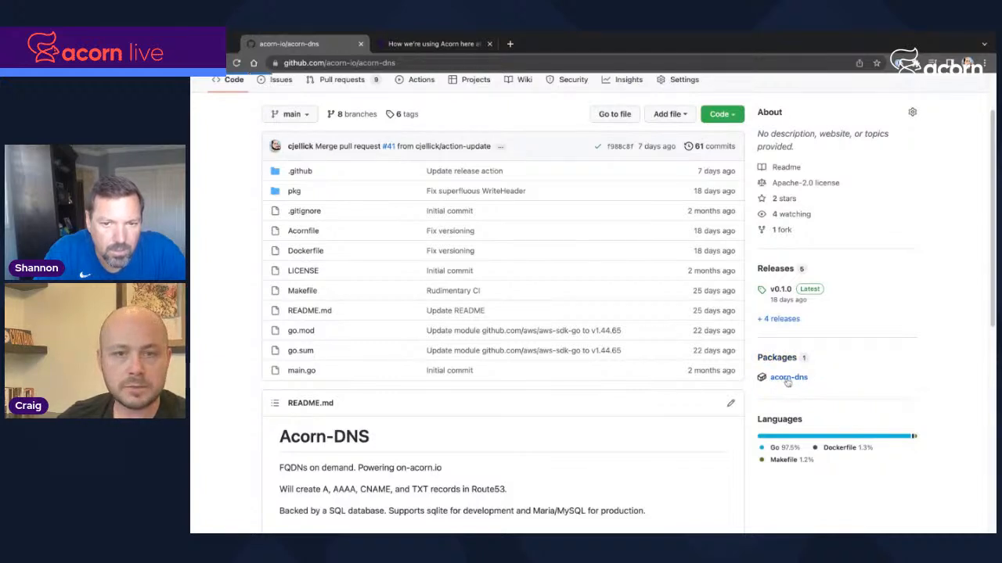
{"action": "left_click", "coordinate": [789, 377]}
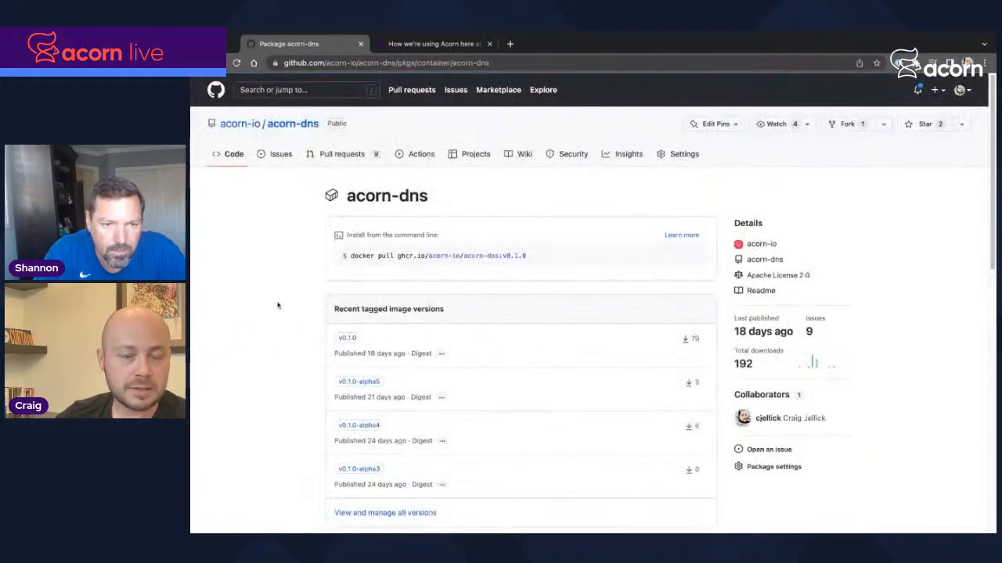
{"action": "mouse_move", "coordinate": [275, 293]}
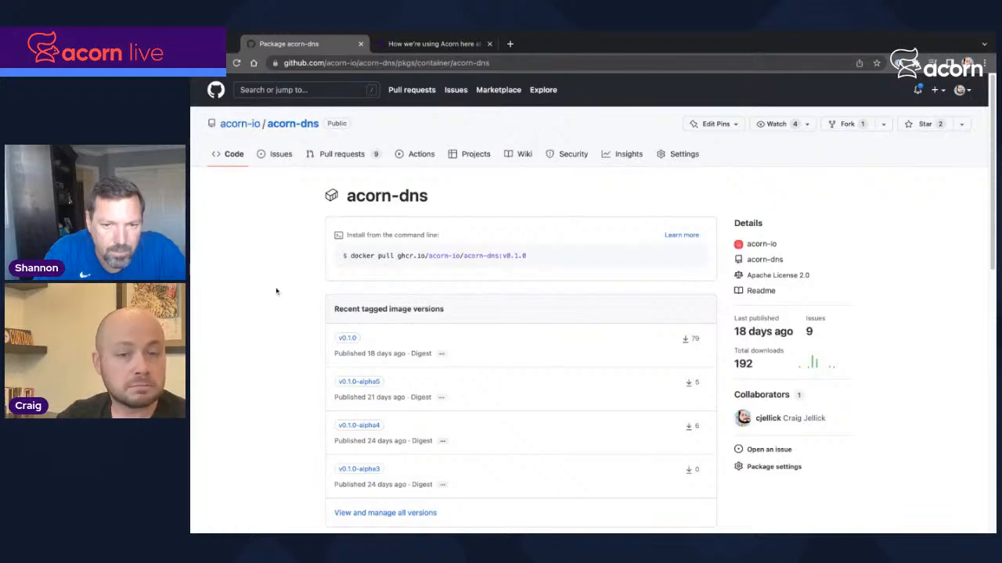
Step: Review the acorn-dns package's tagged versions, then switch to the blog post tab
{"action": "scroll", "scroll_direction": "down", "scroll_amount": 3}
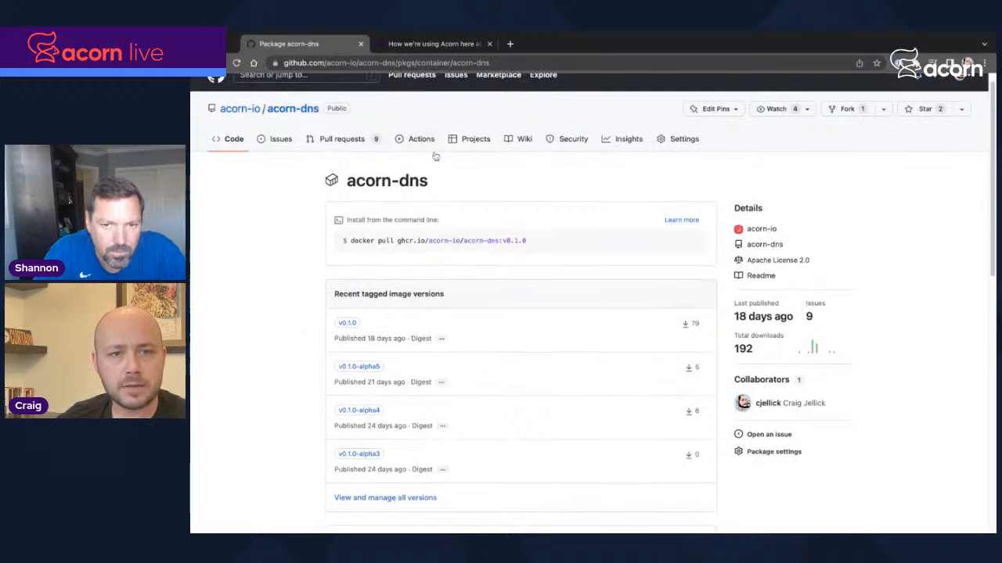
{"action": "mouse_move", "coordinate": [363, 203]}
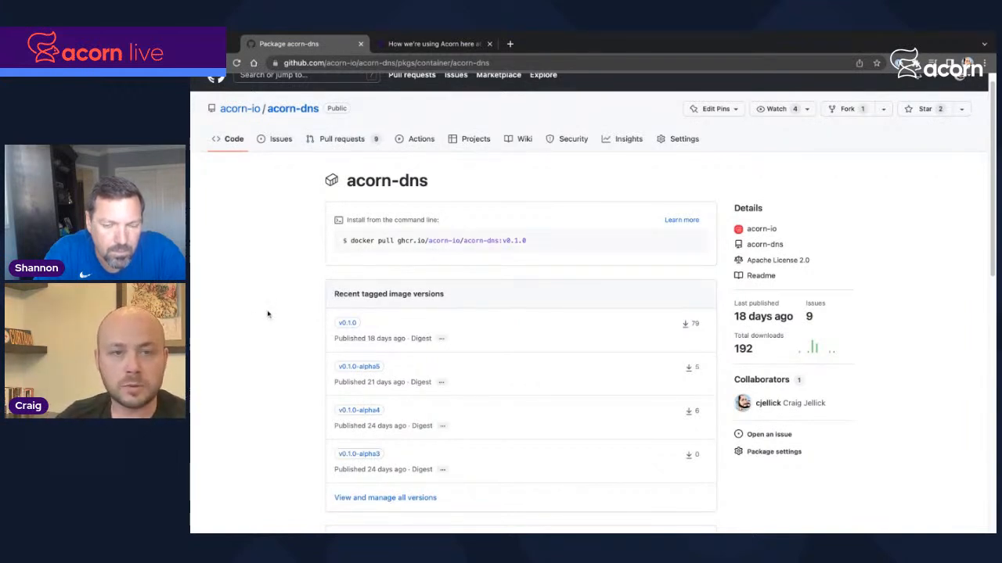
{"action": "scroll", "scroll_direction": "down", "scroll_amount": 3}
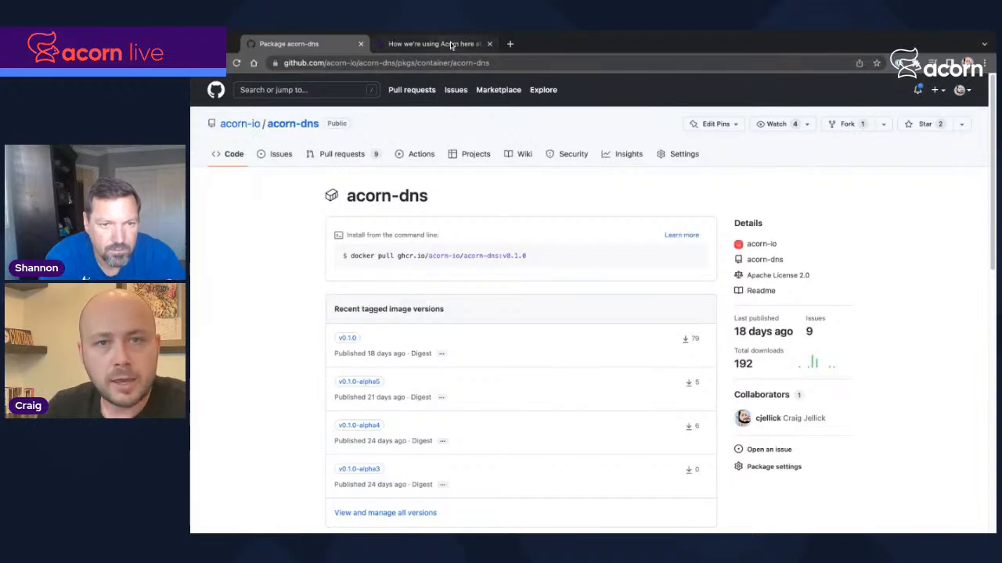
{"action": "left_click", "coordinate": [432, 44]}
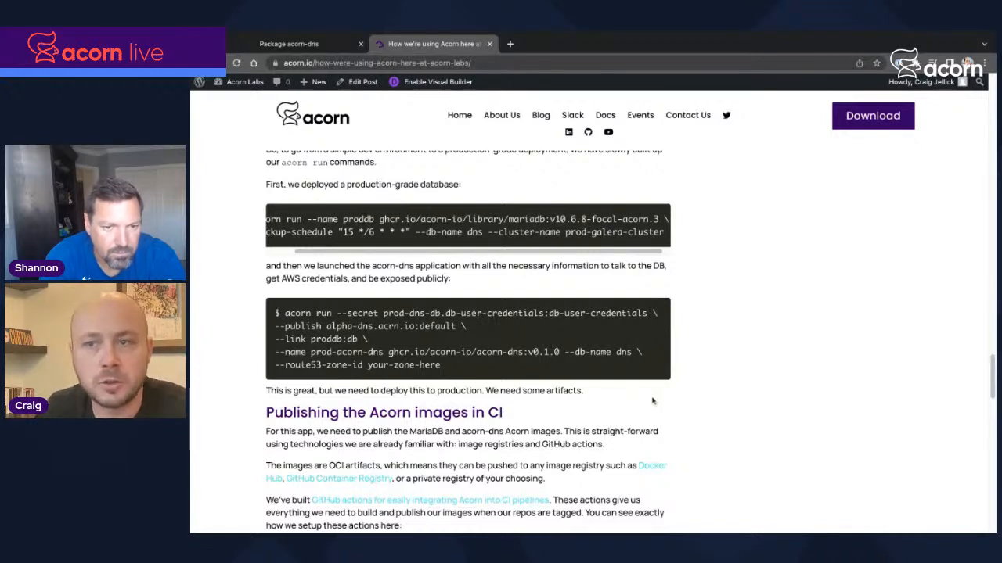
Step: Reach the 'Deploying with GitOps' section and highlight the prod-db acorn run -o yaml output
{"action": "scroll", "scroll_direction": "down", "scroll_amount": 3}
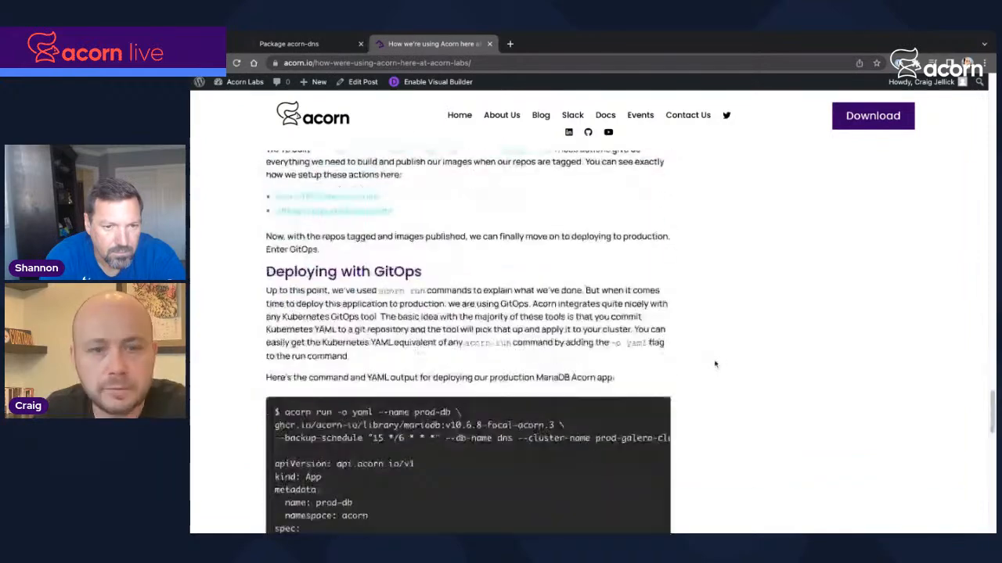
{"action": "scroll", "scroll_direction": "down", "scroll_amount": 3}
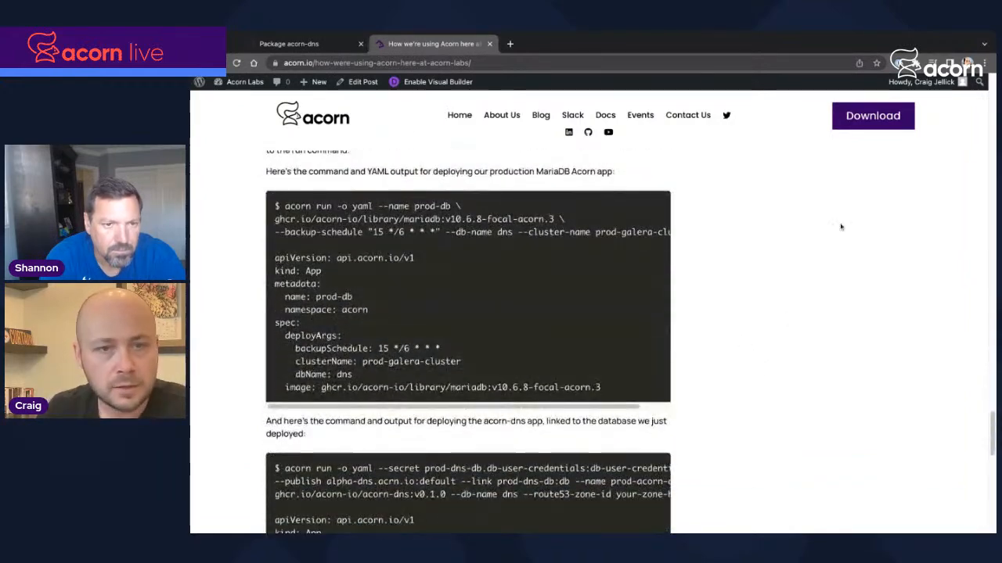
{"action": "scroll", "scroll_direction": "down", "scroll_amount": 3}
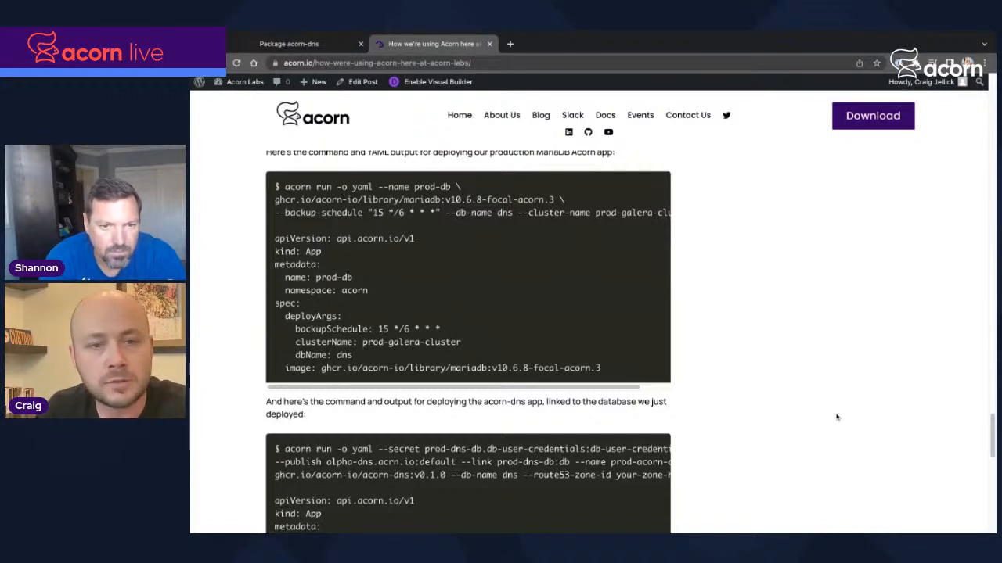
{"action": "left_click_drag", "start_coordinate": [275, 263], "coordinate": [601, 368]}
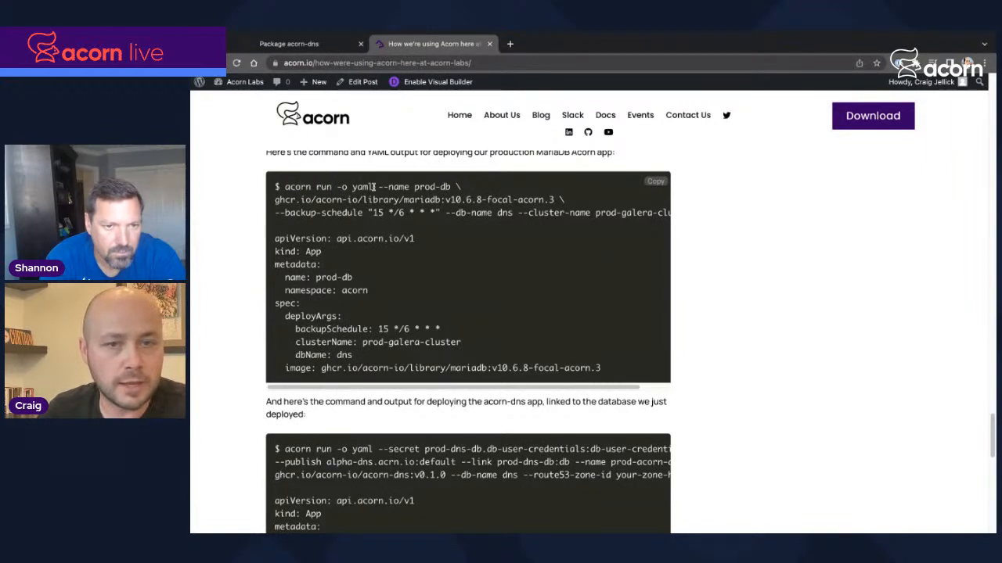
{"action": "left_click_drag", "start_coordinate": [285, 186], "coordinate": [372, 186]}
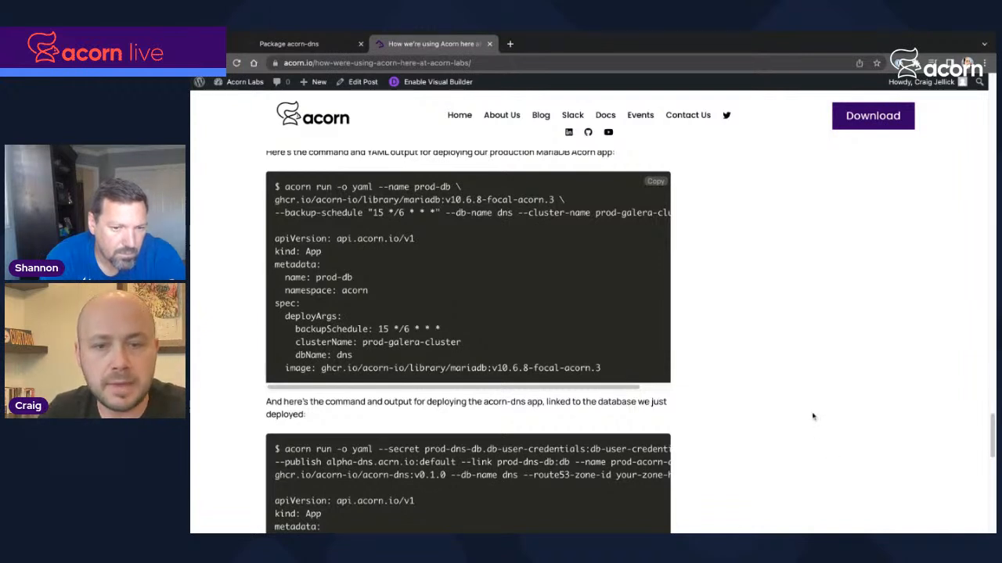
Step: Highlight alpha-dns.acorn.io in the serviceName line of the acorn-dns deploy YAML
{"action": "scroll", "scroll_direction": "down", "scroll_amount": 3}
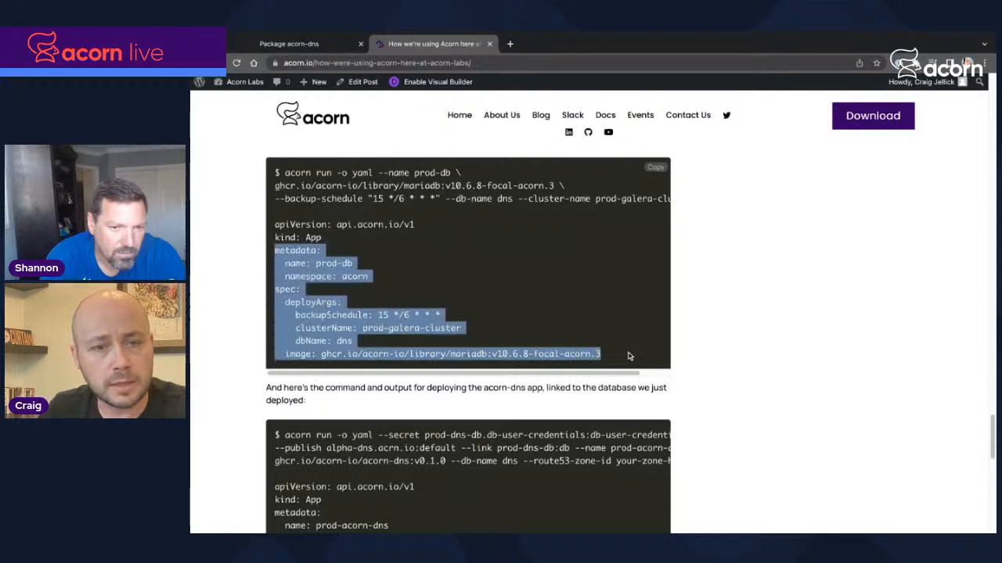
{"action": "scroll", "scroll_direction": "down", "scroll_amount": 3}
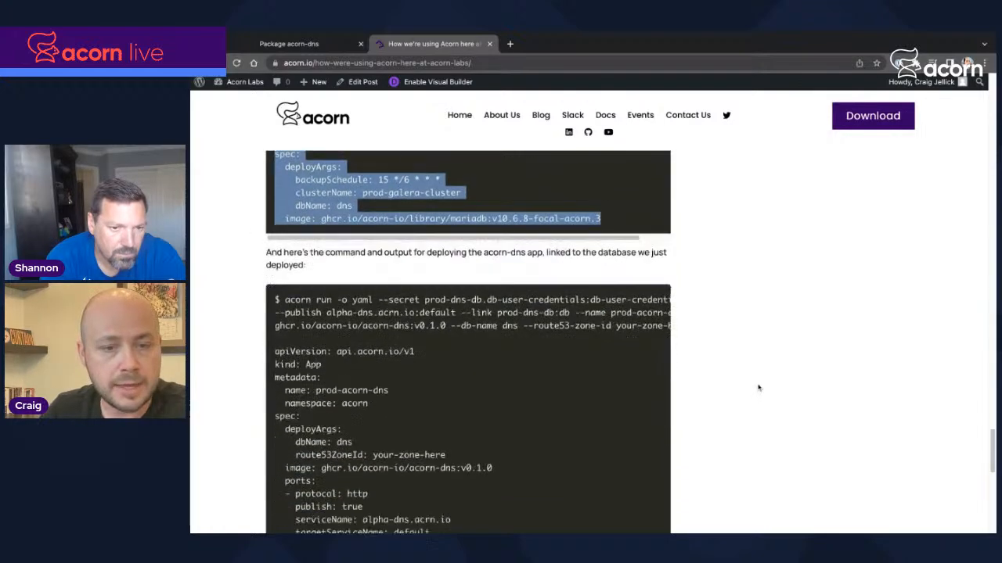
{"action": "scroll", "scroll_direction": "down", "scroll_amount": 3}
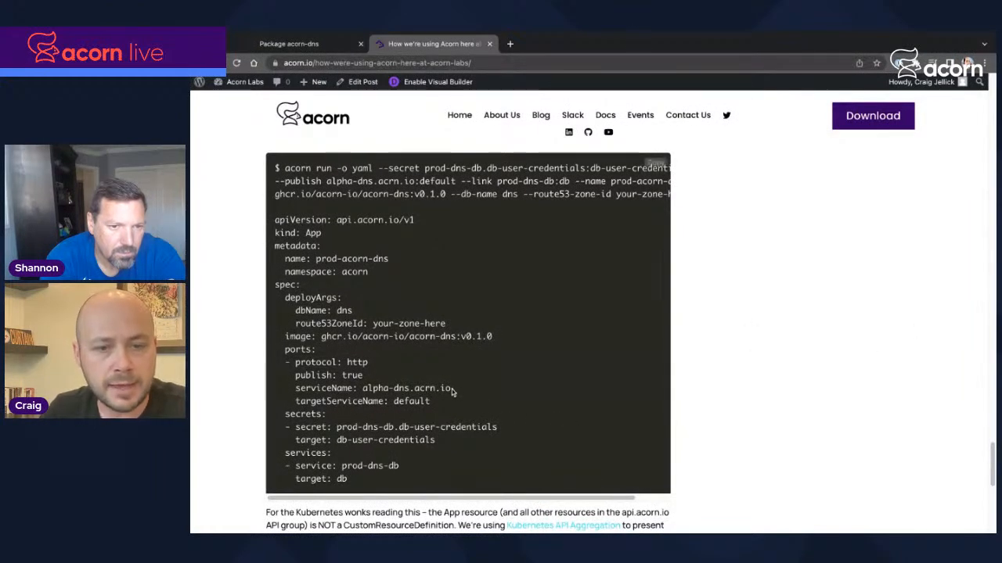
{"action": "double_click", "coordinate": [407, 389]}
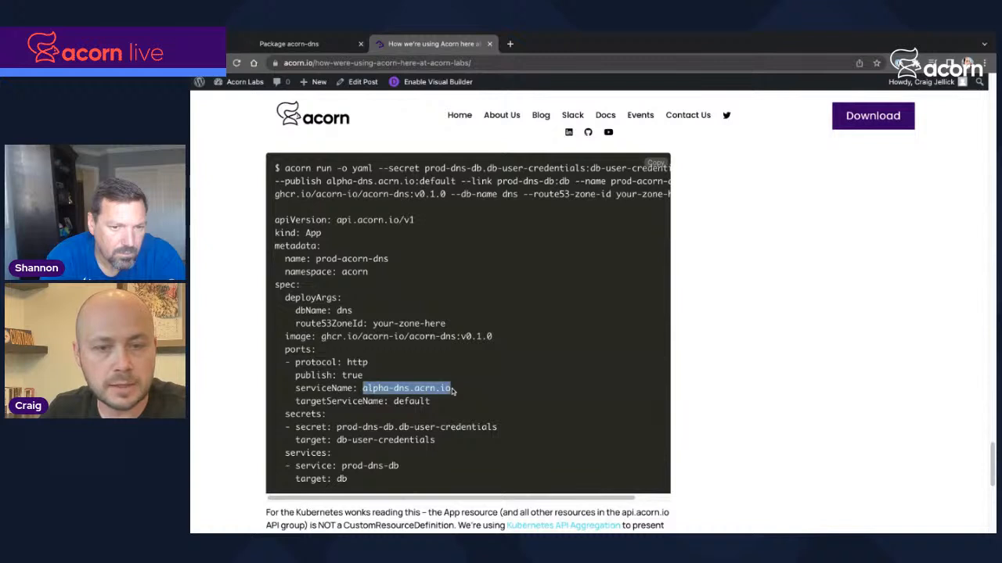